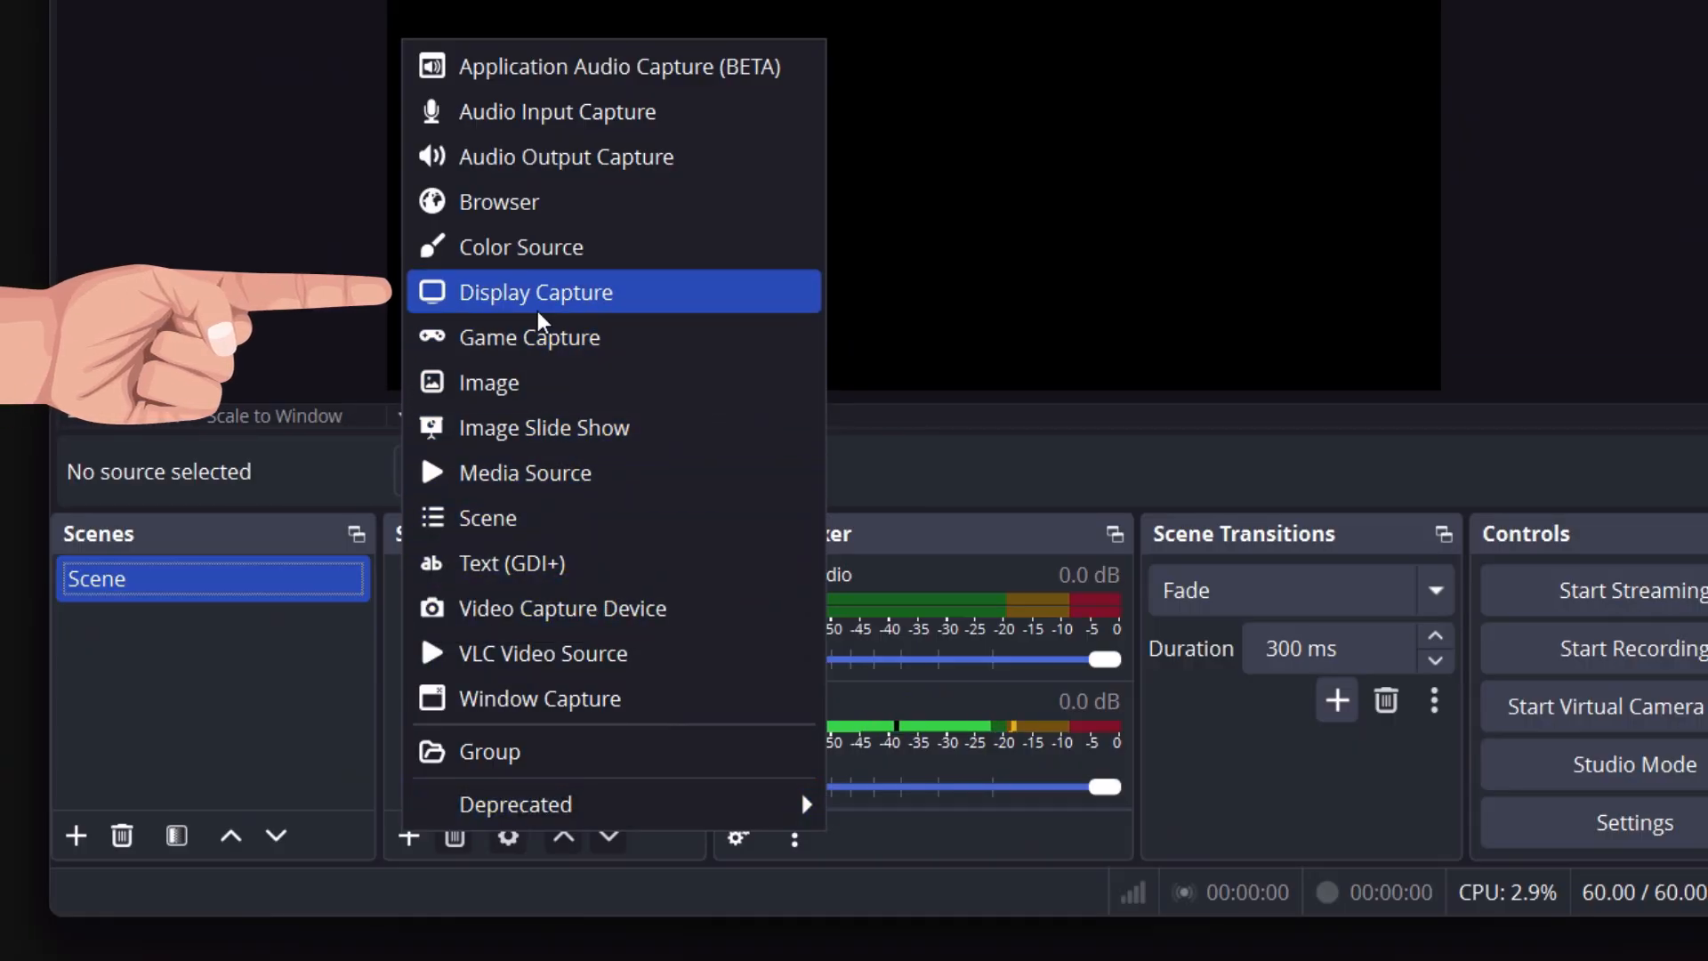
Add a Display Capture source to the scene and start recording.
{"action": "left_click", "coordinate": [534, 292]}
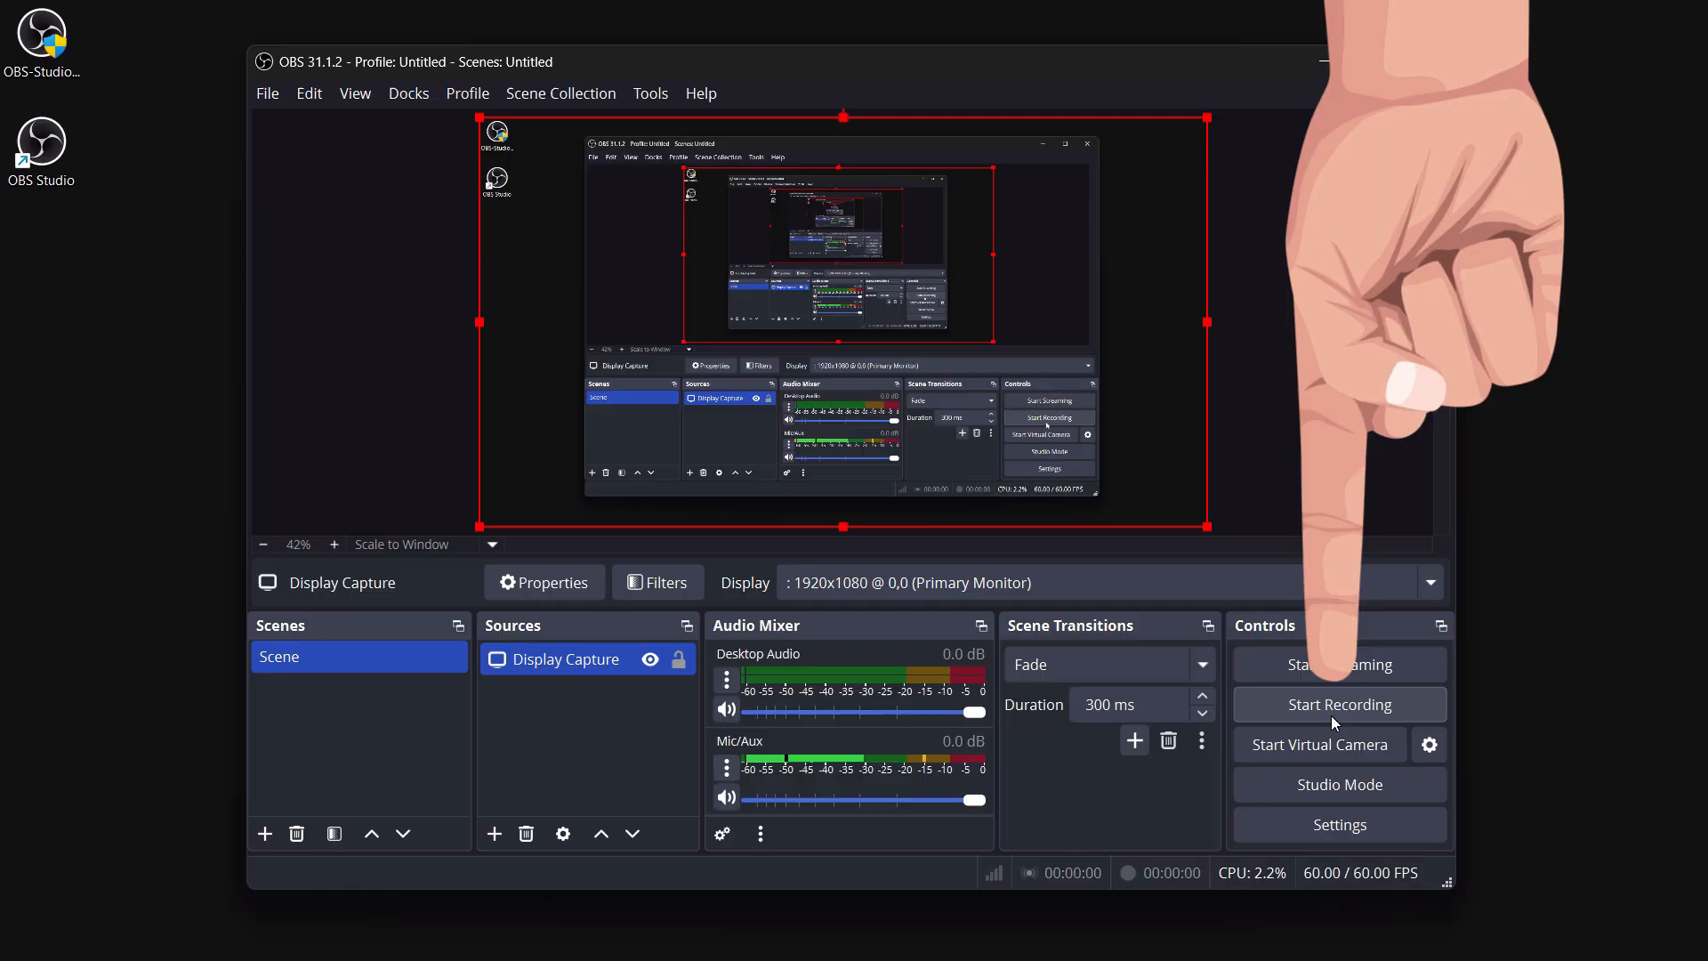
{"action": "left_click", "coordinate": [1338, 704]}
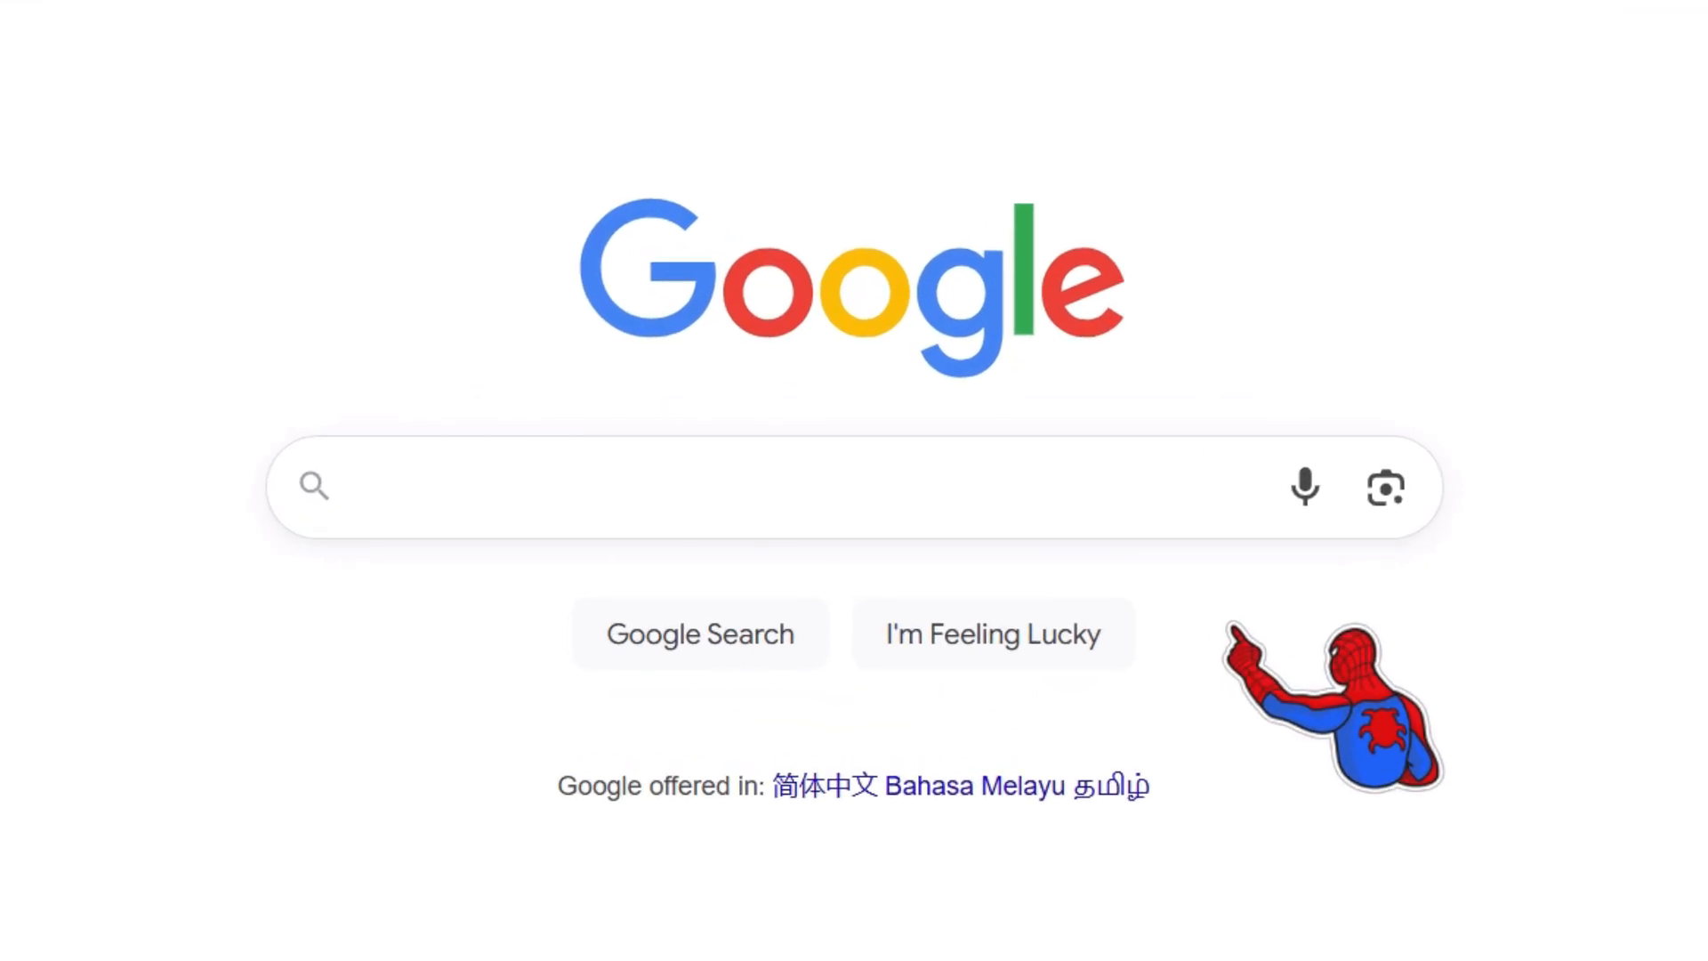
Search Google for 'OBS Studio' and download the Windows installer from obsproject.com.
{"action": "left_click", "coordinate": [762, 487]}
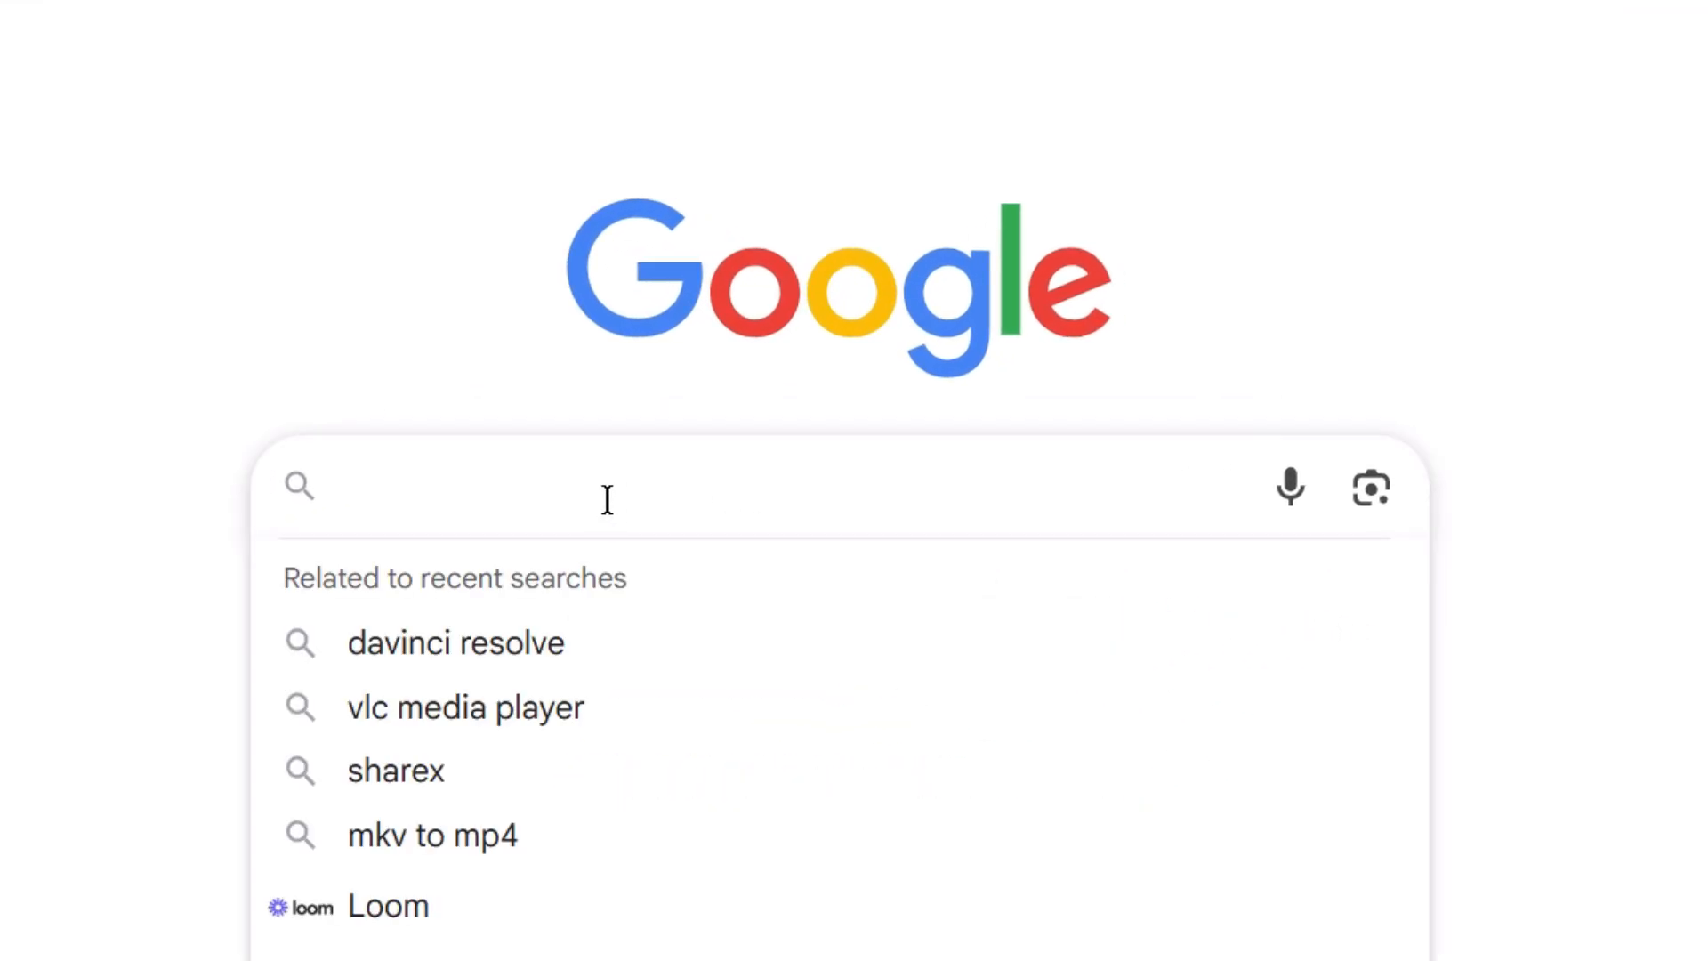
{"action": "type", "text": "OBS Studio"}
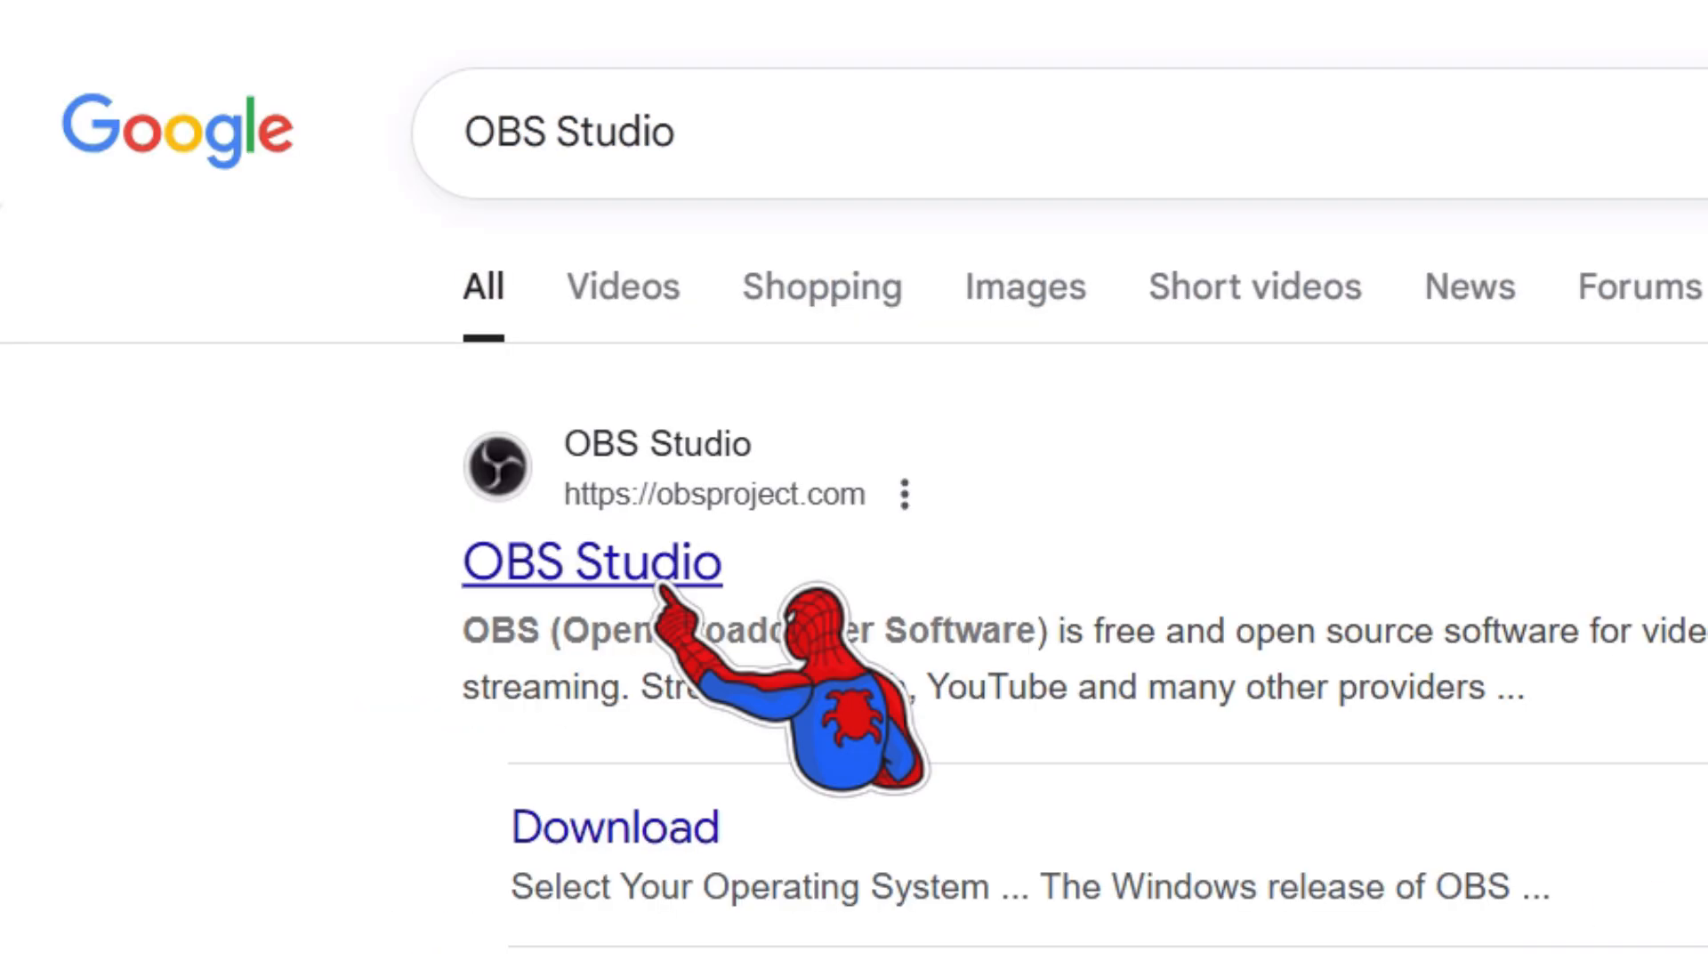
{"action": "left_click", "coordinate": [589, 563]}
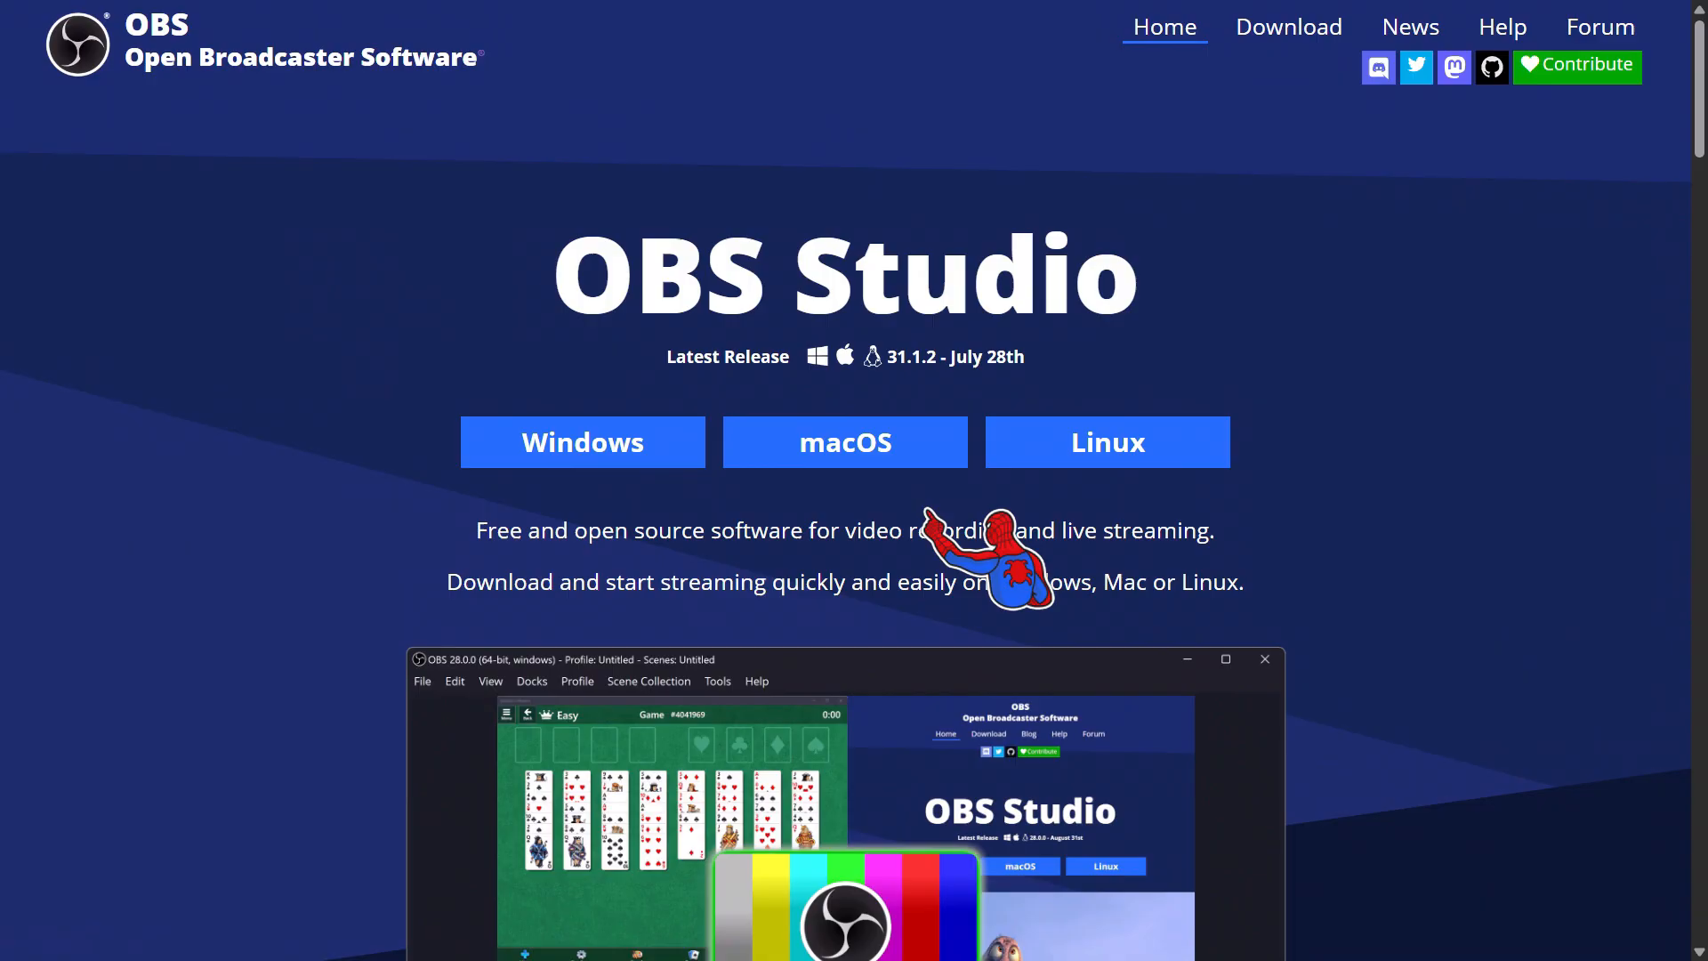
{"action": "mouse_move", "coordinate": [581, 442]}
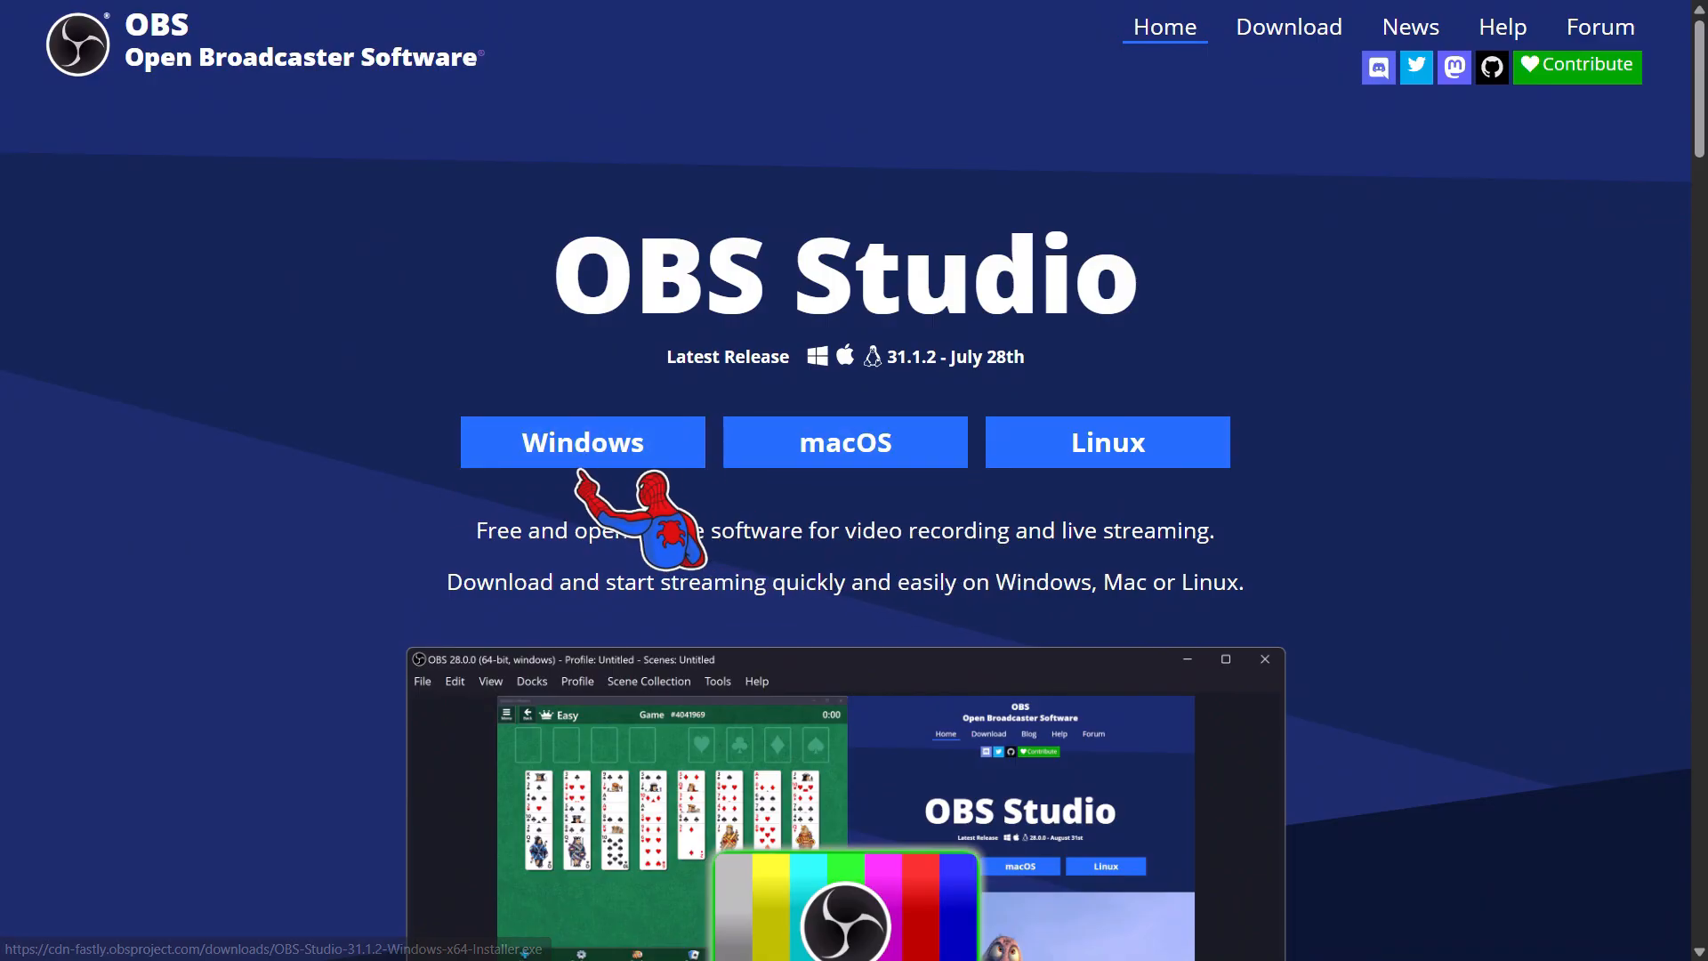
{"action": "left_click", "coordinate": [582, 442]}
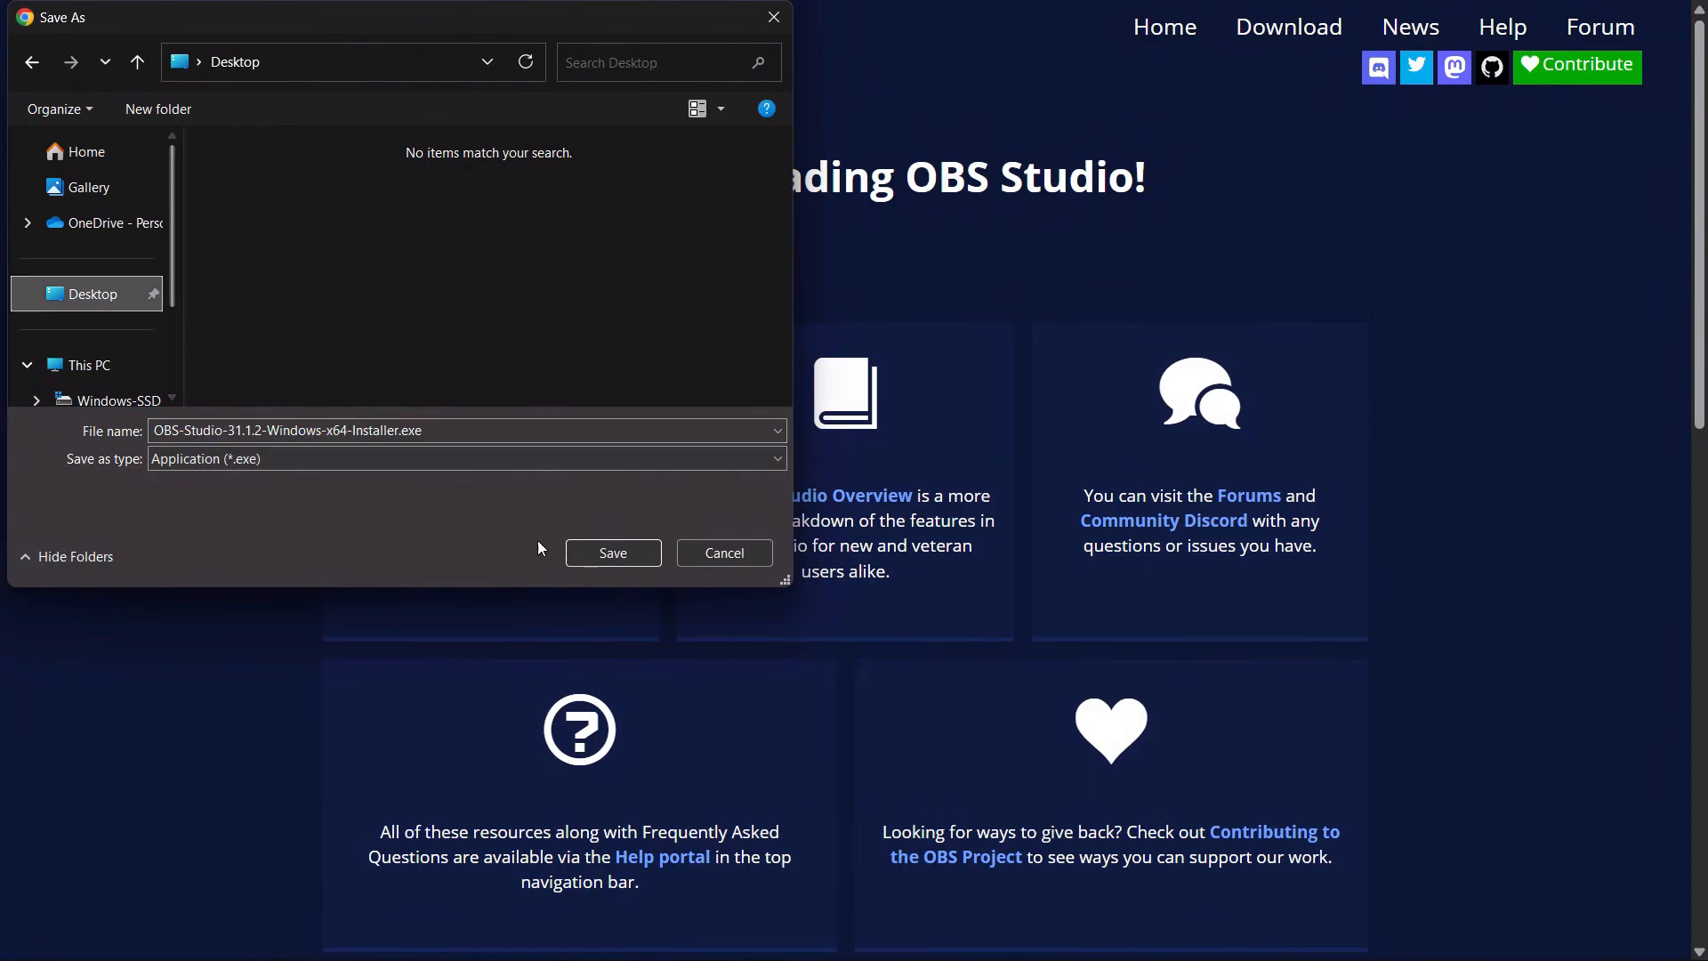
Save the installer, install OBS Studio 31.1.2 into the default folder, and launch it.
{"action": "left_click", "coordinate": [612, 553]}
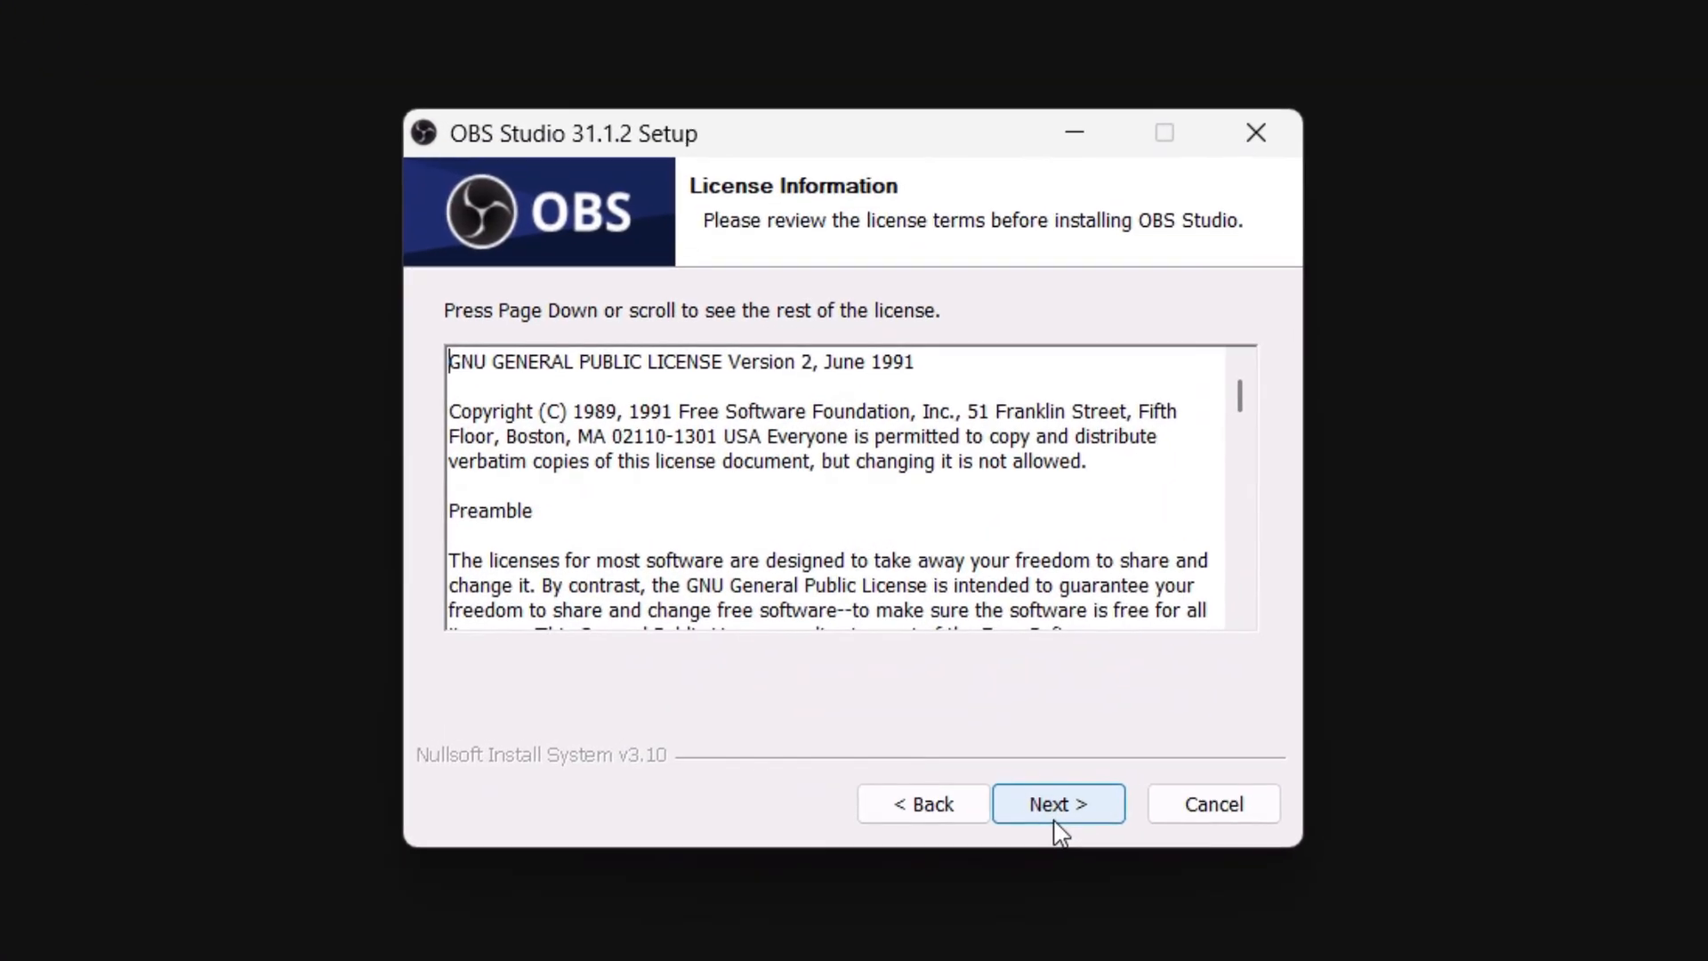
{"action": "left_click", "coordinate": [1054, 804]}
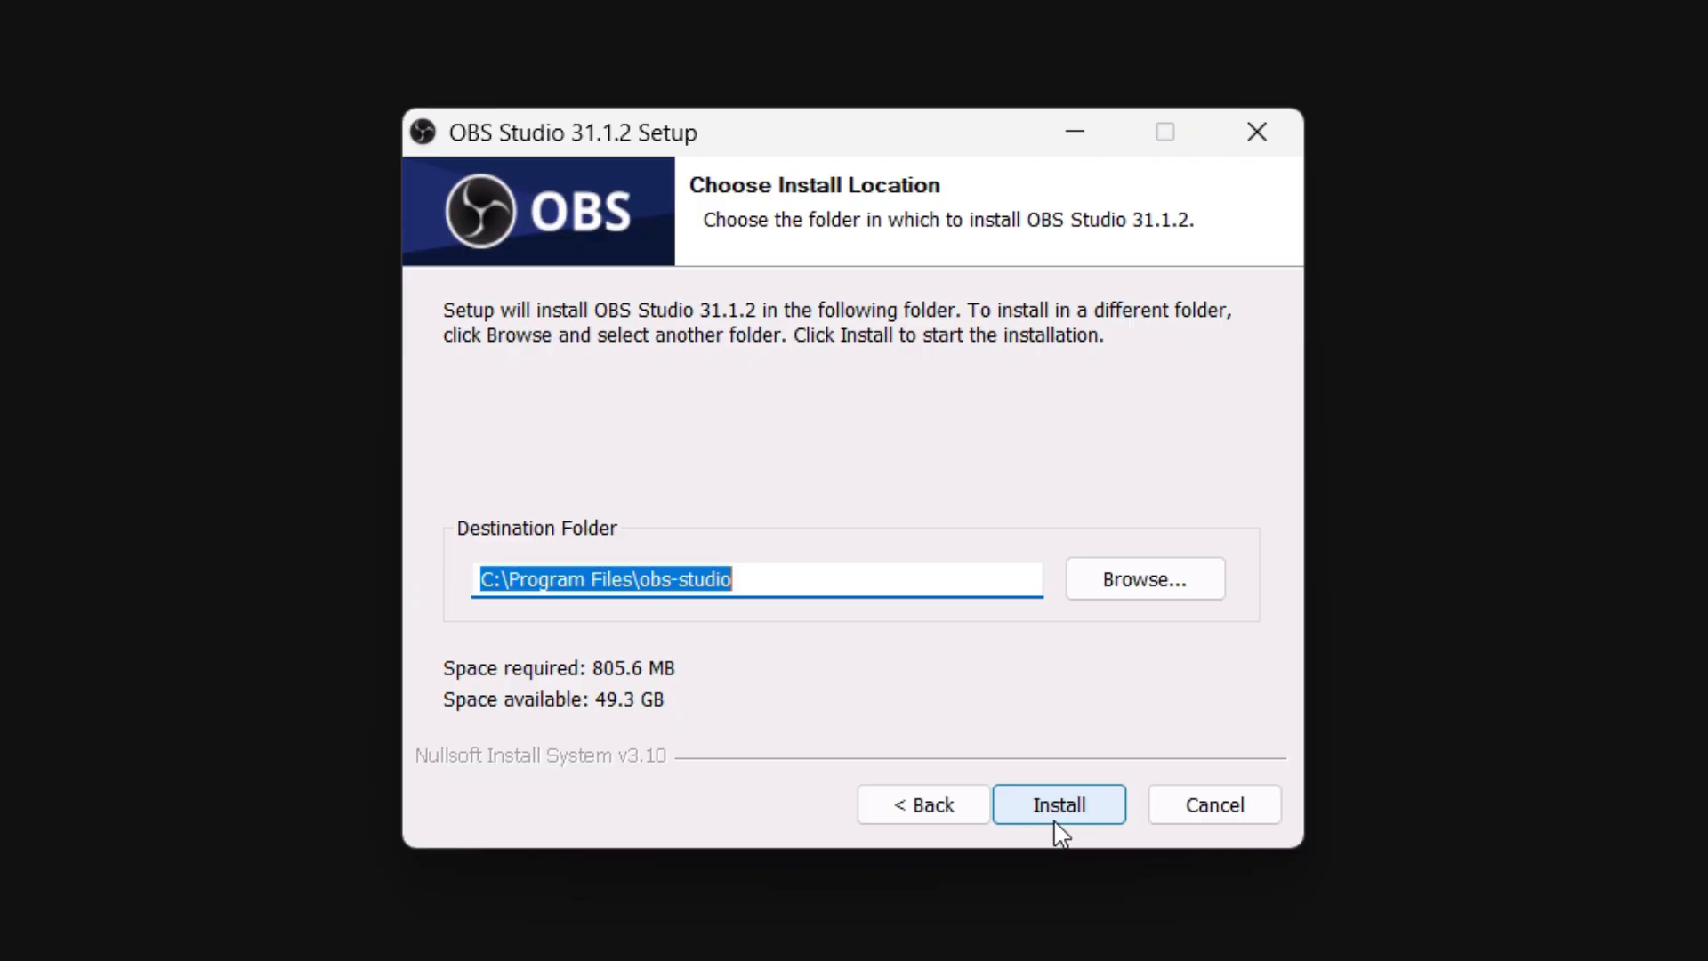
{"action": "left_click", "coordinate": [1056, 804]}
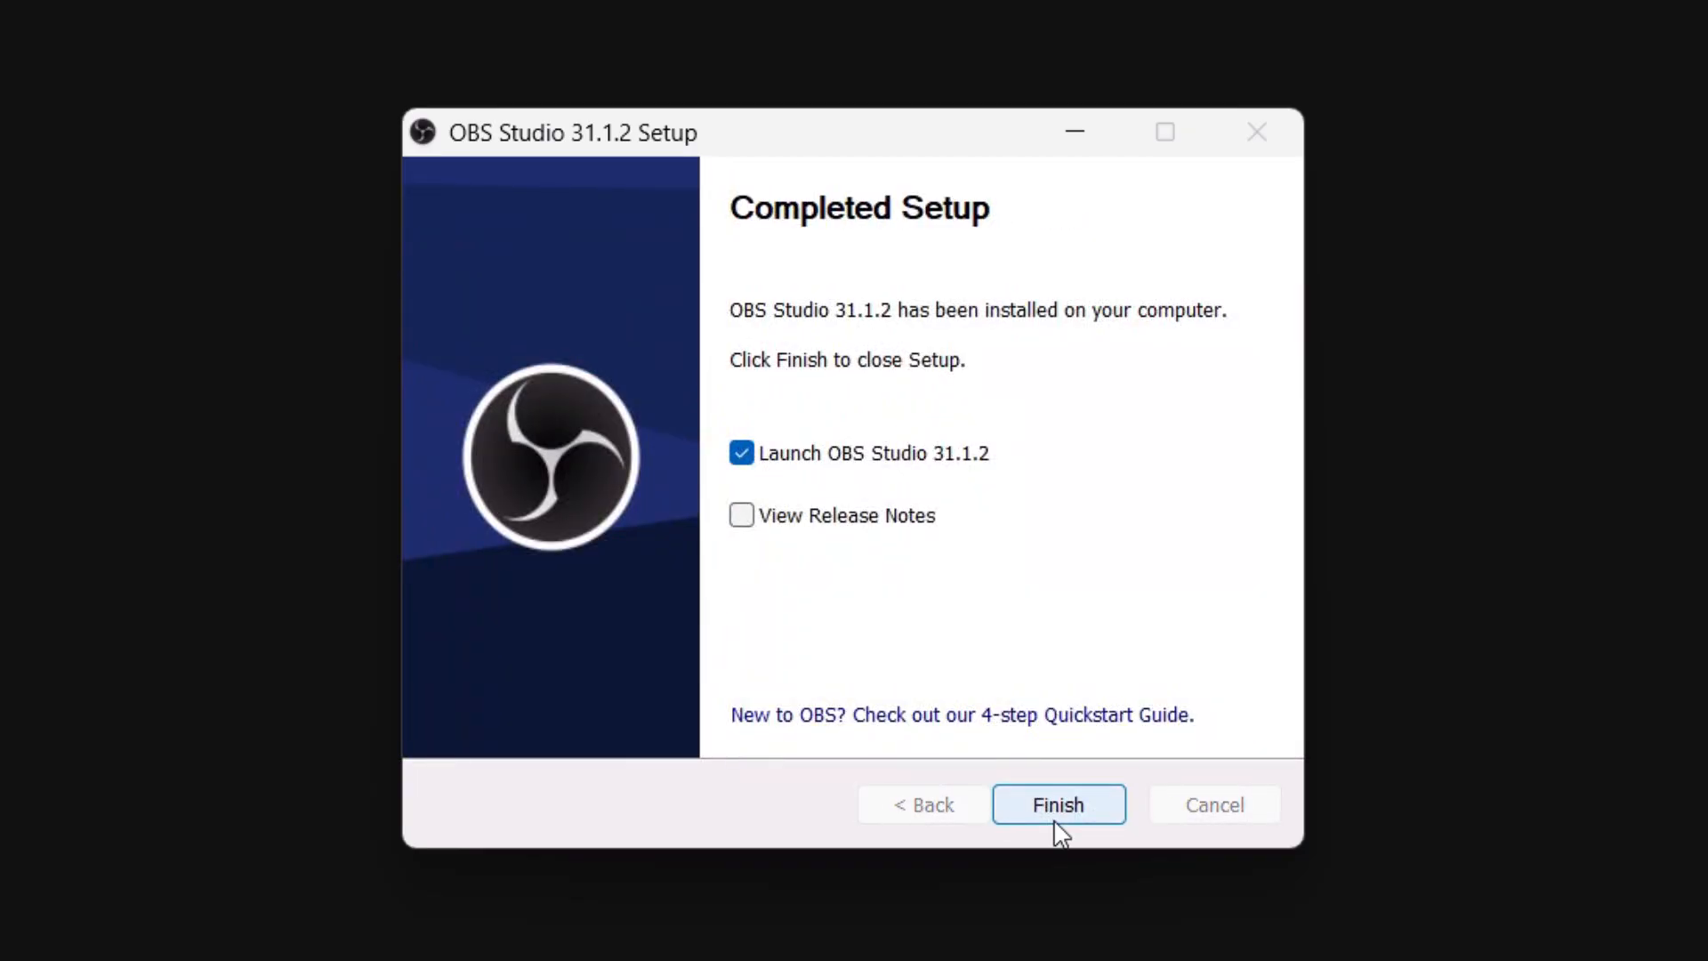
{"action": "left_click", "coordinate": [1057, 804]}
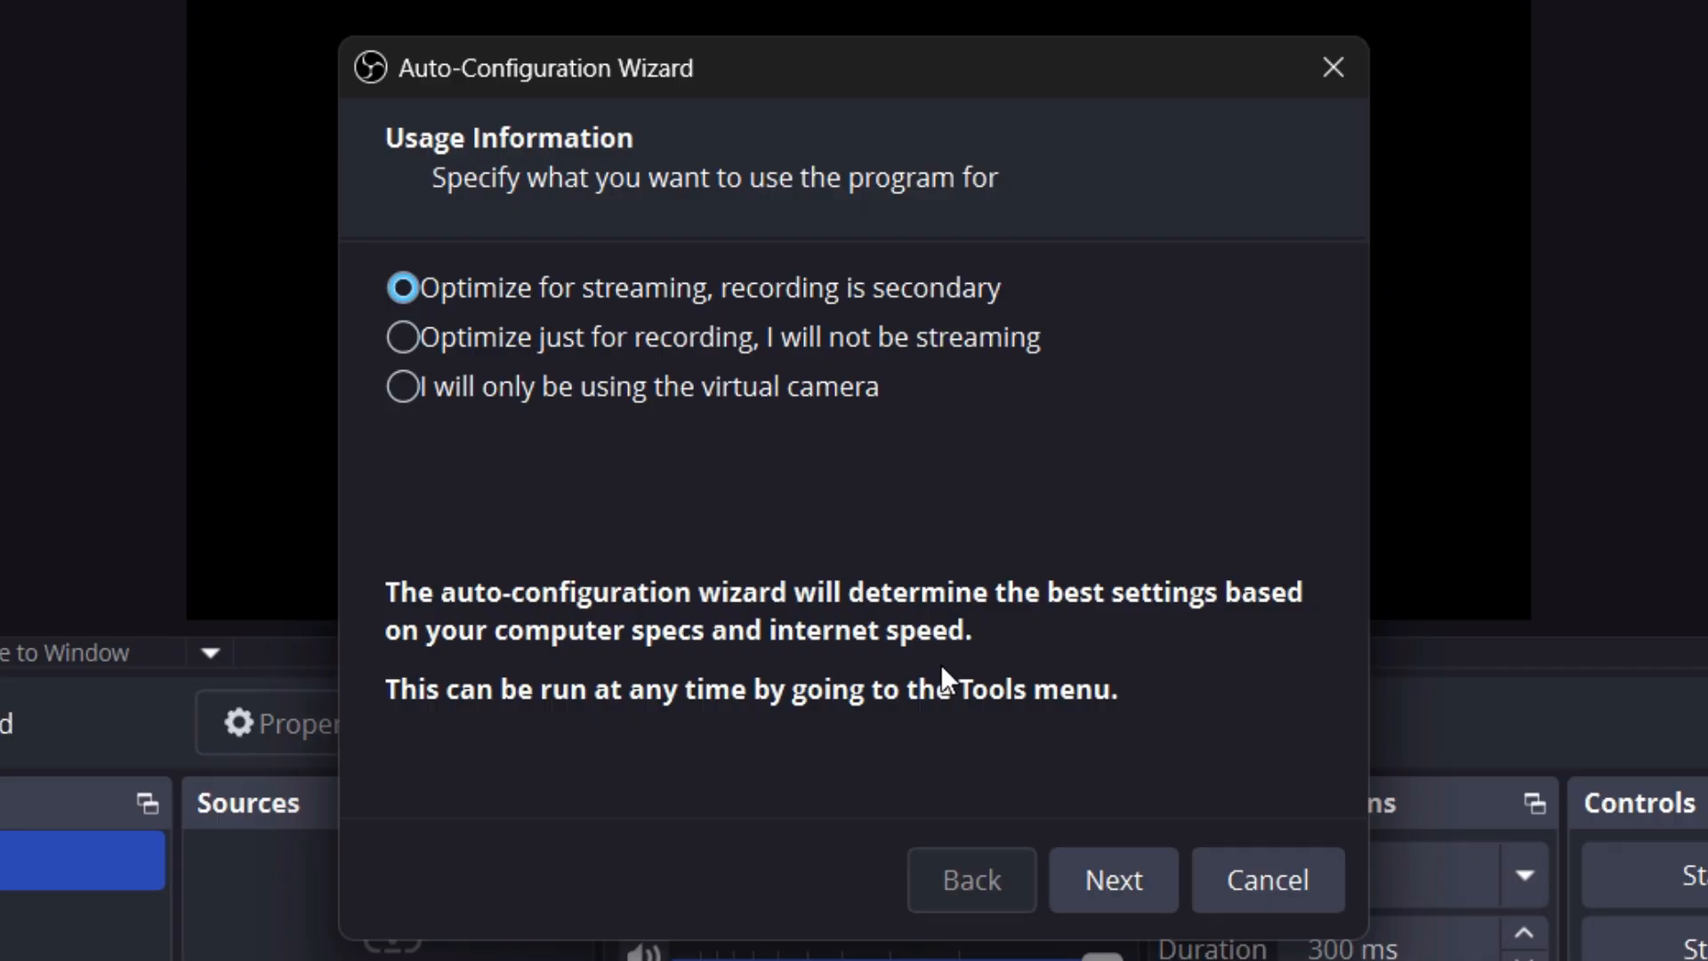
{"action": "mouse_move", "coordinate": [903, 630]}
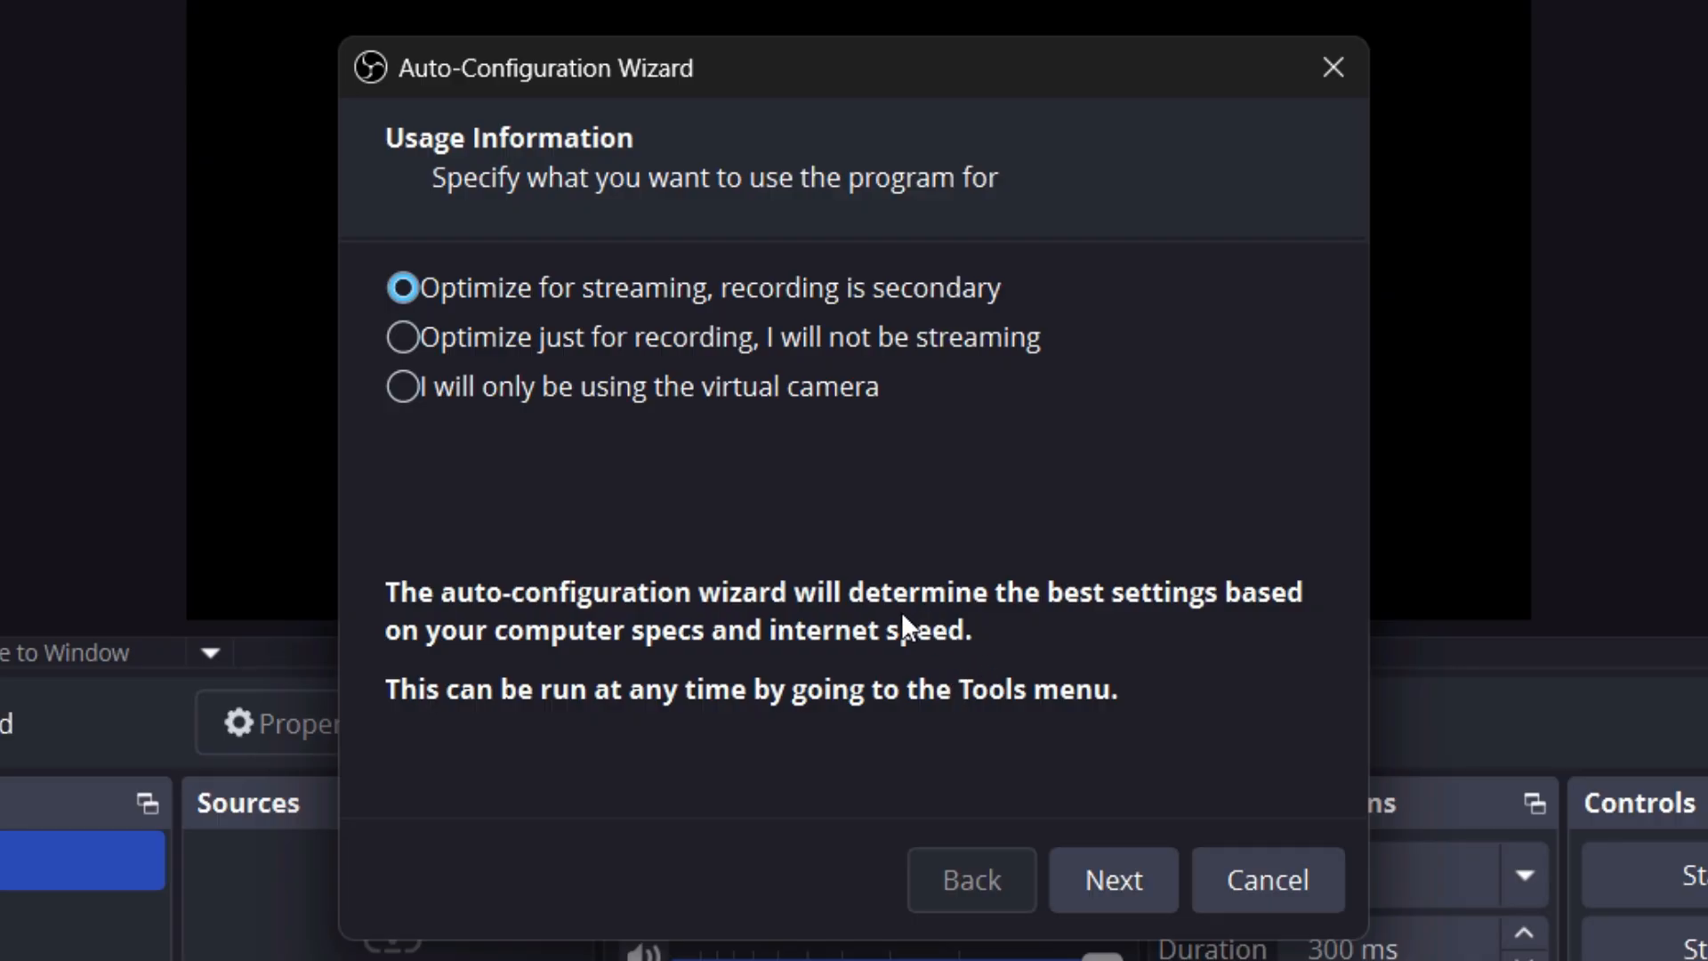
{"action": "mouse_move", "coordinate": [1073, 623]}
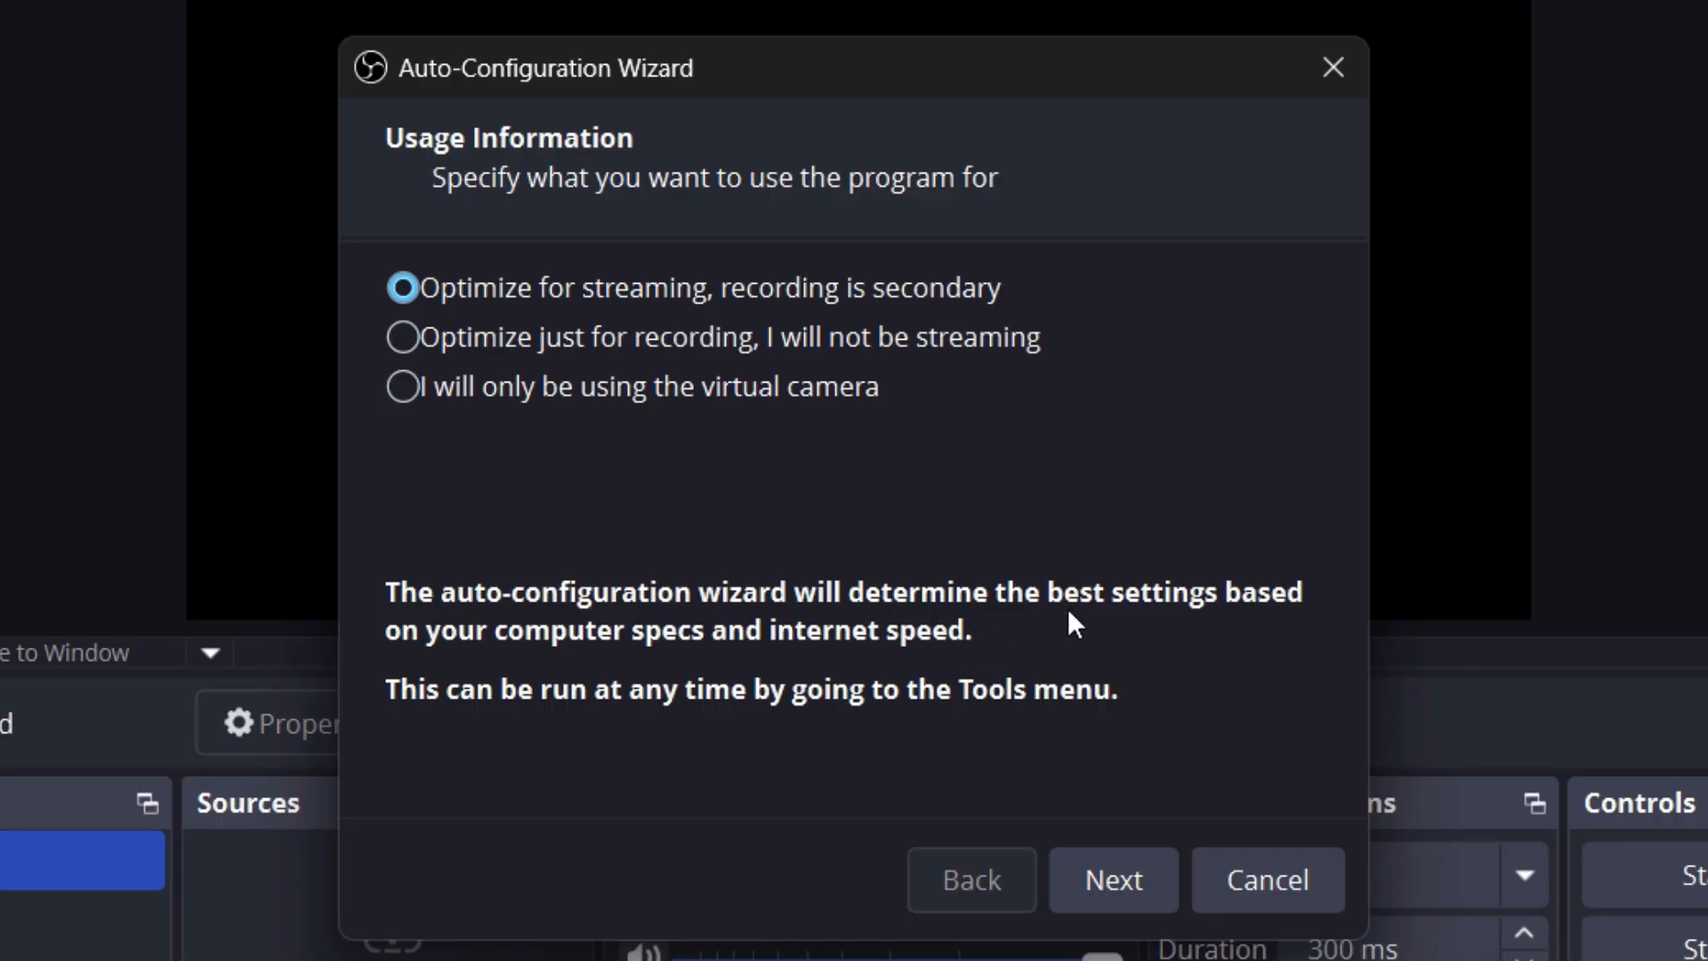
{"action": "mouse_move", "coordinate": [475, 654]}
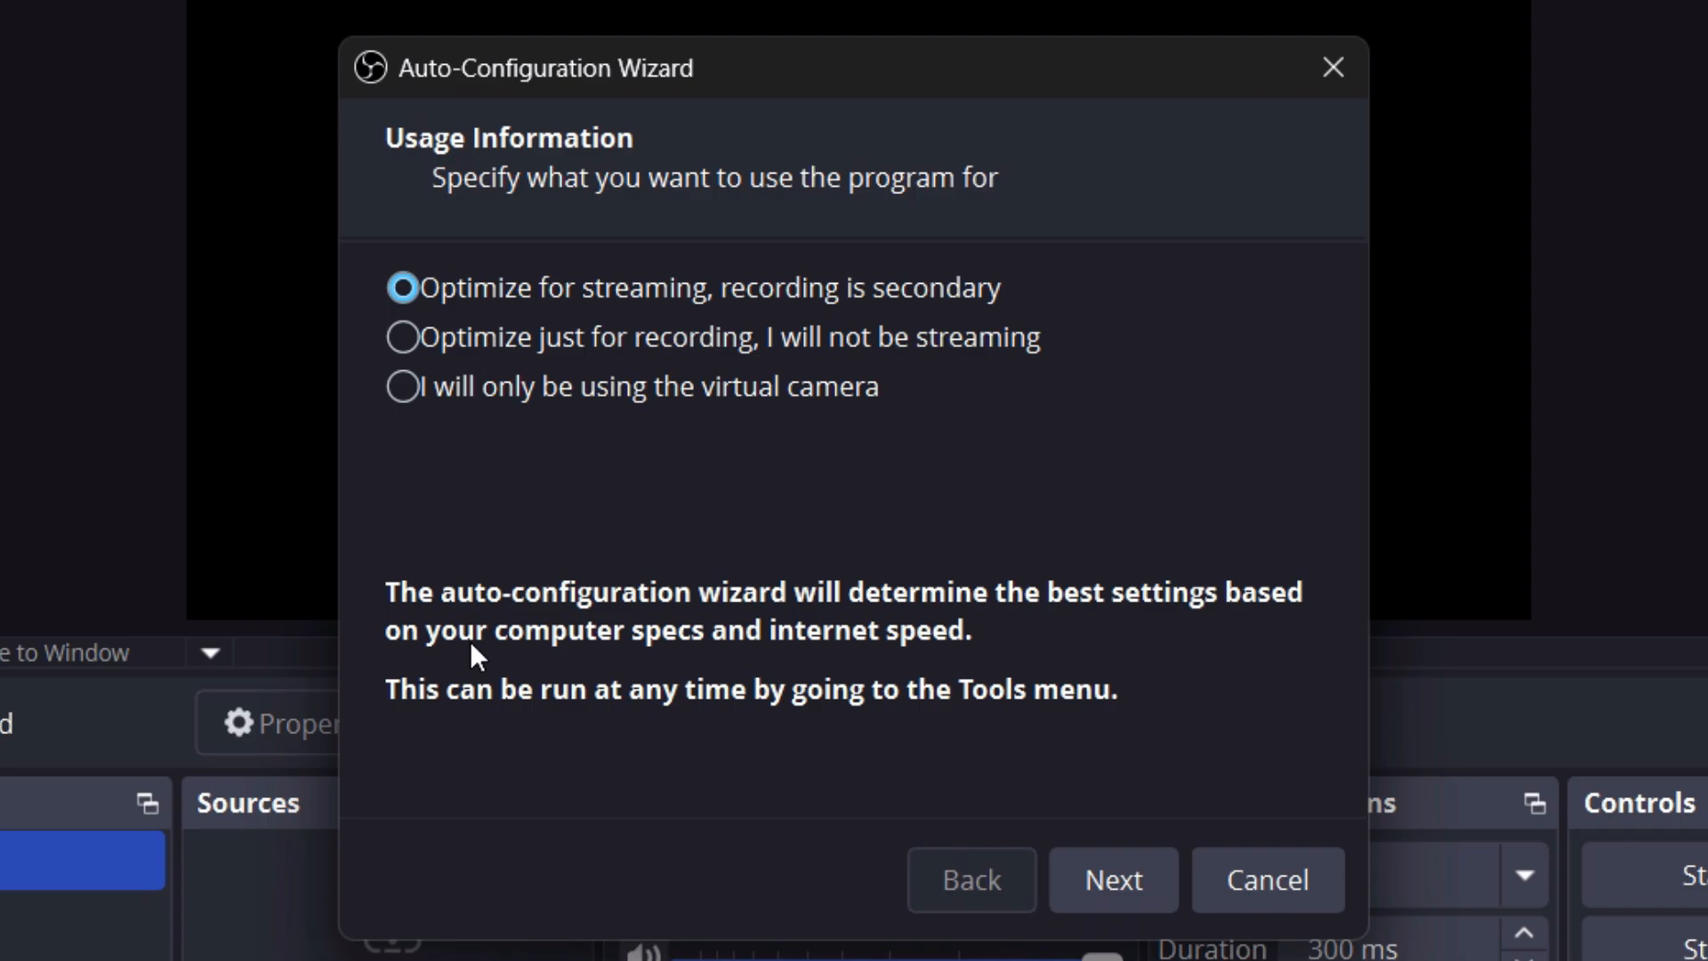
{"action": "mouse_move", "coordinate": [869, 670]}
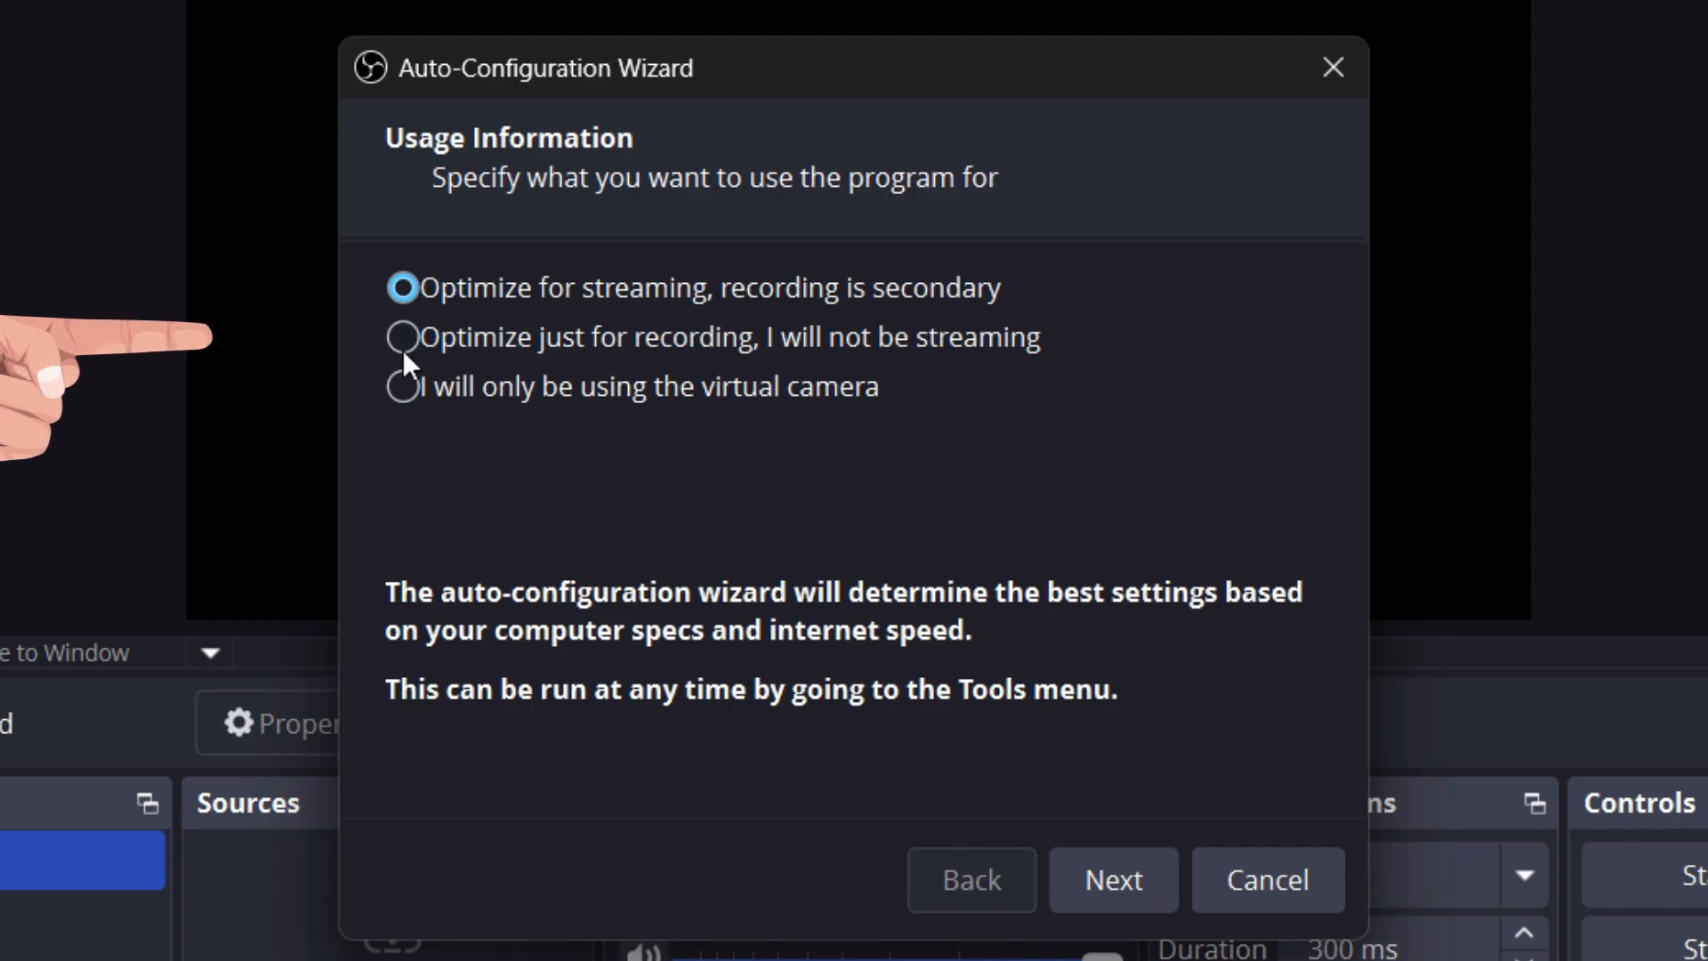
Choose 'Optimize just for recording' and run the wizard's recording tests.
{"action": "left_click", "coordinate": [402, 336]}
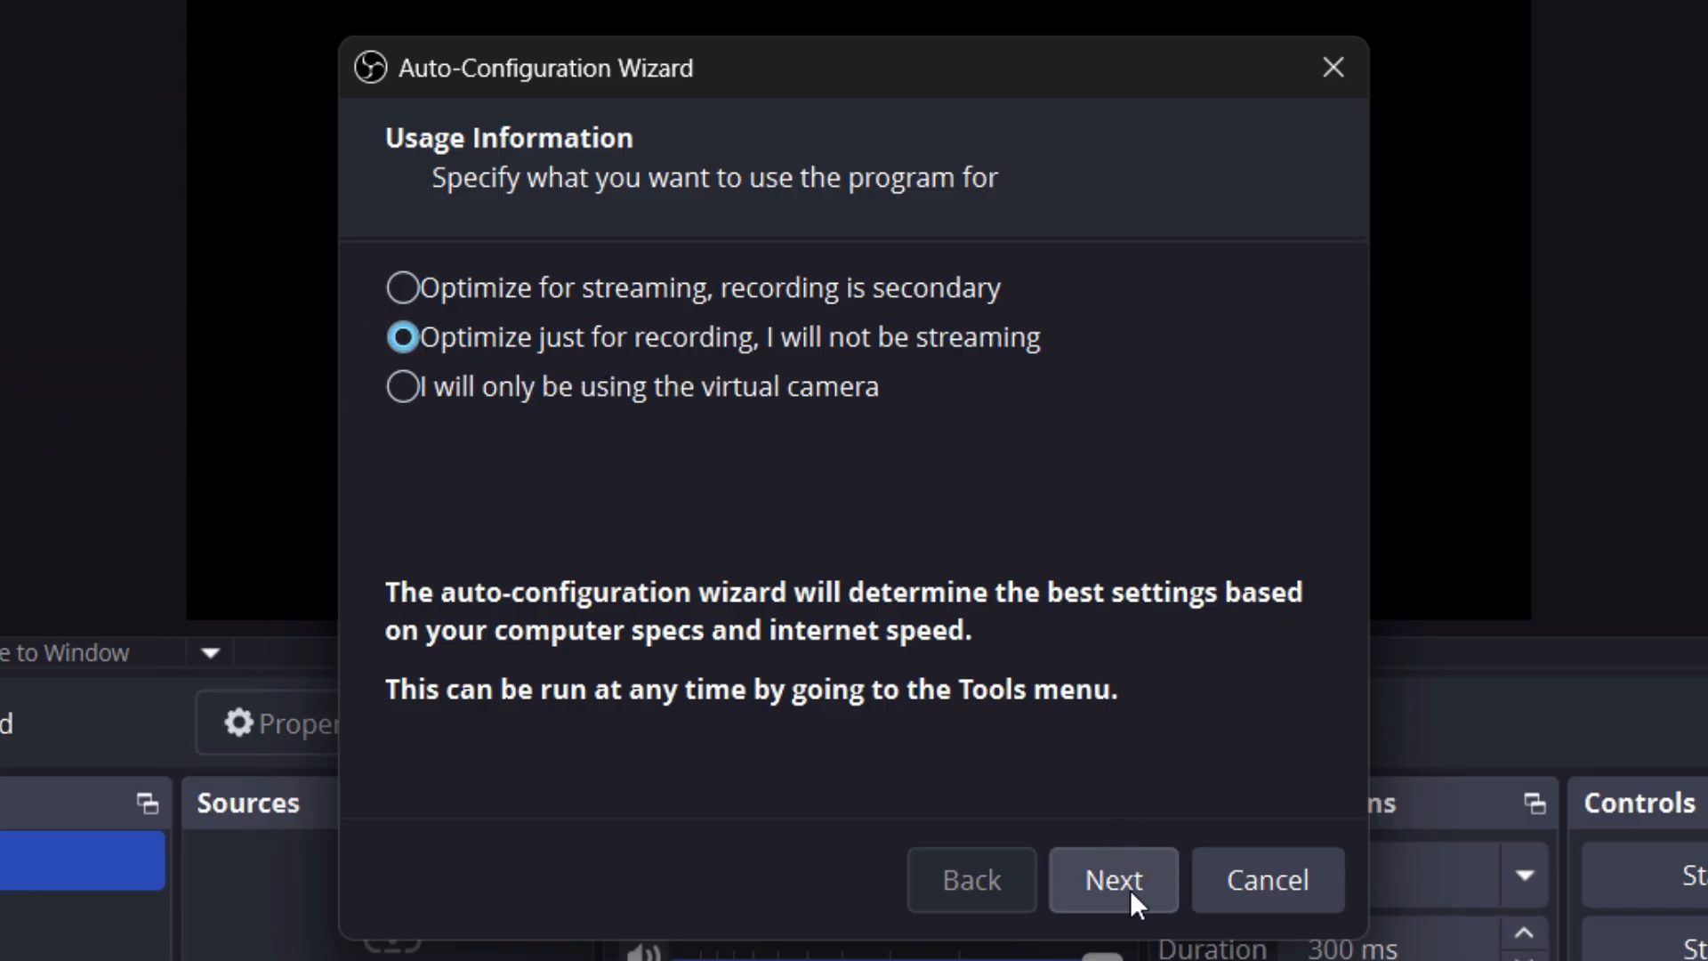
{"action": "left_click", "coordinate": [1112, 879]}
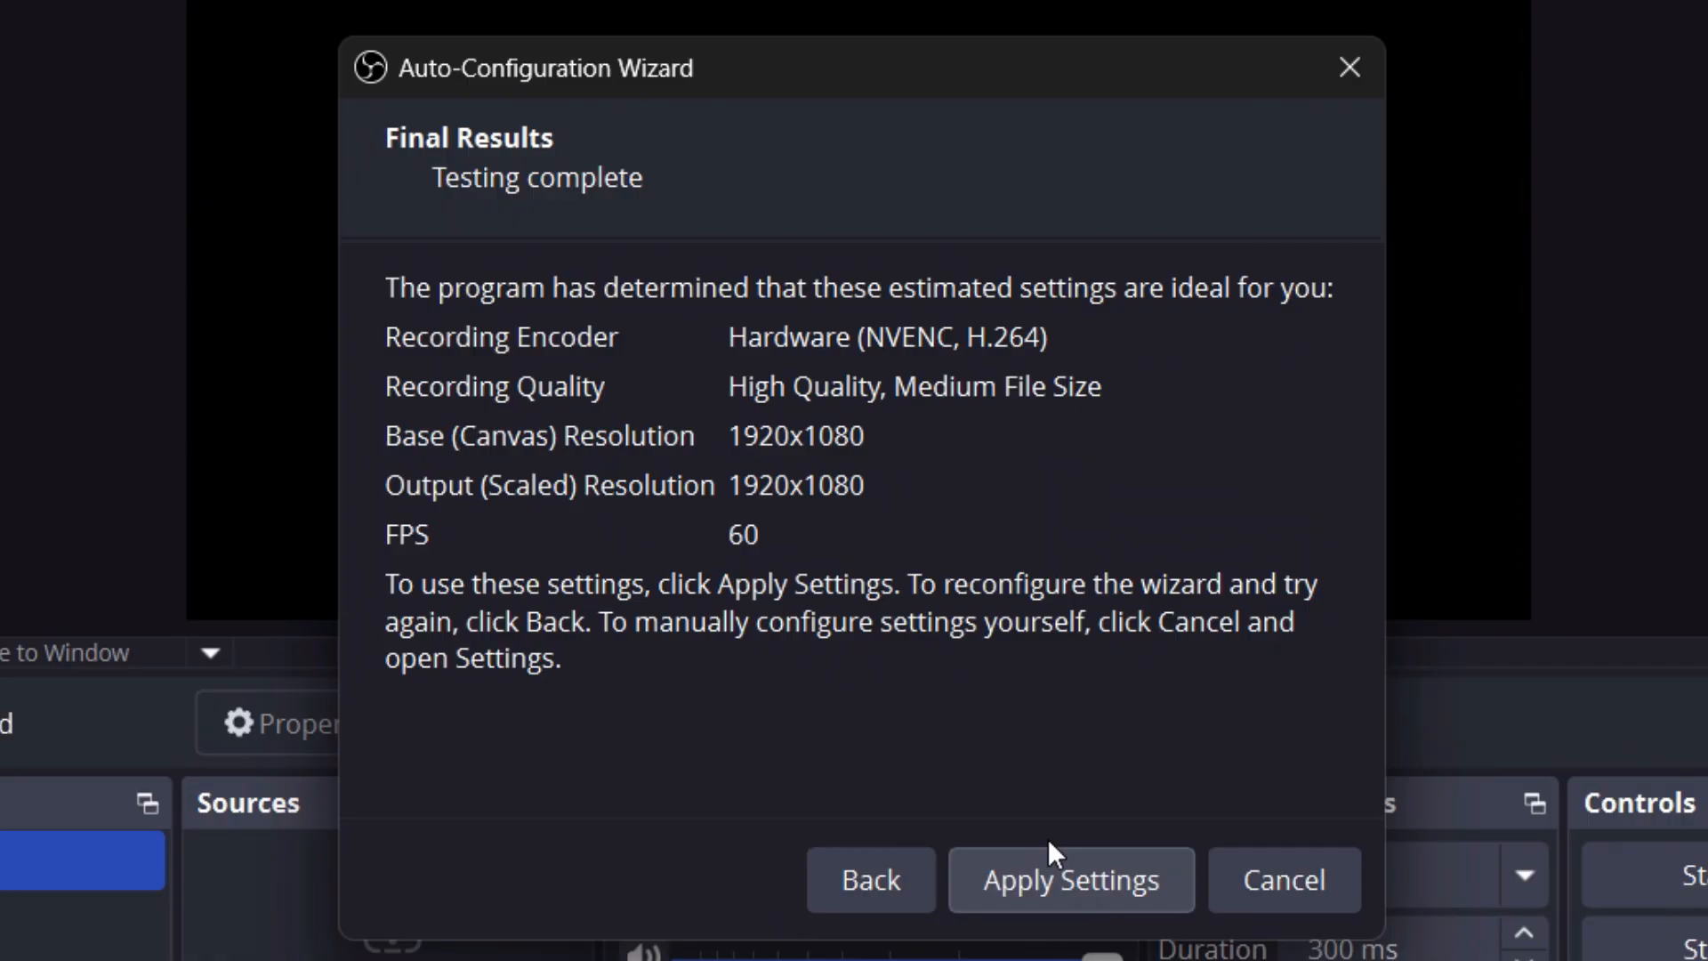
{"action": "mouse_move", "coordinate": [913, 402]}
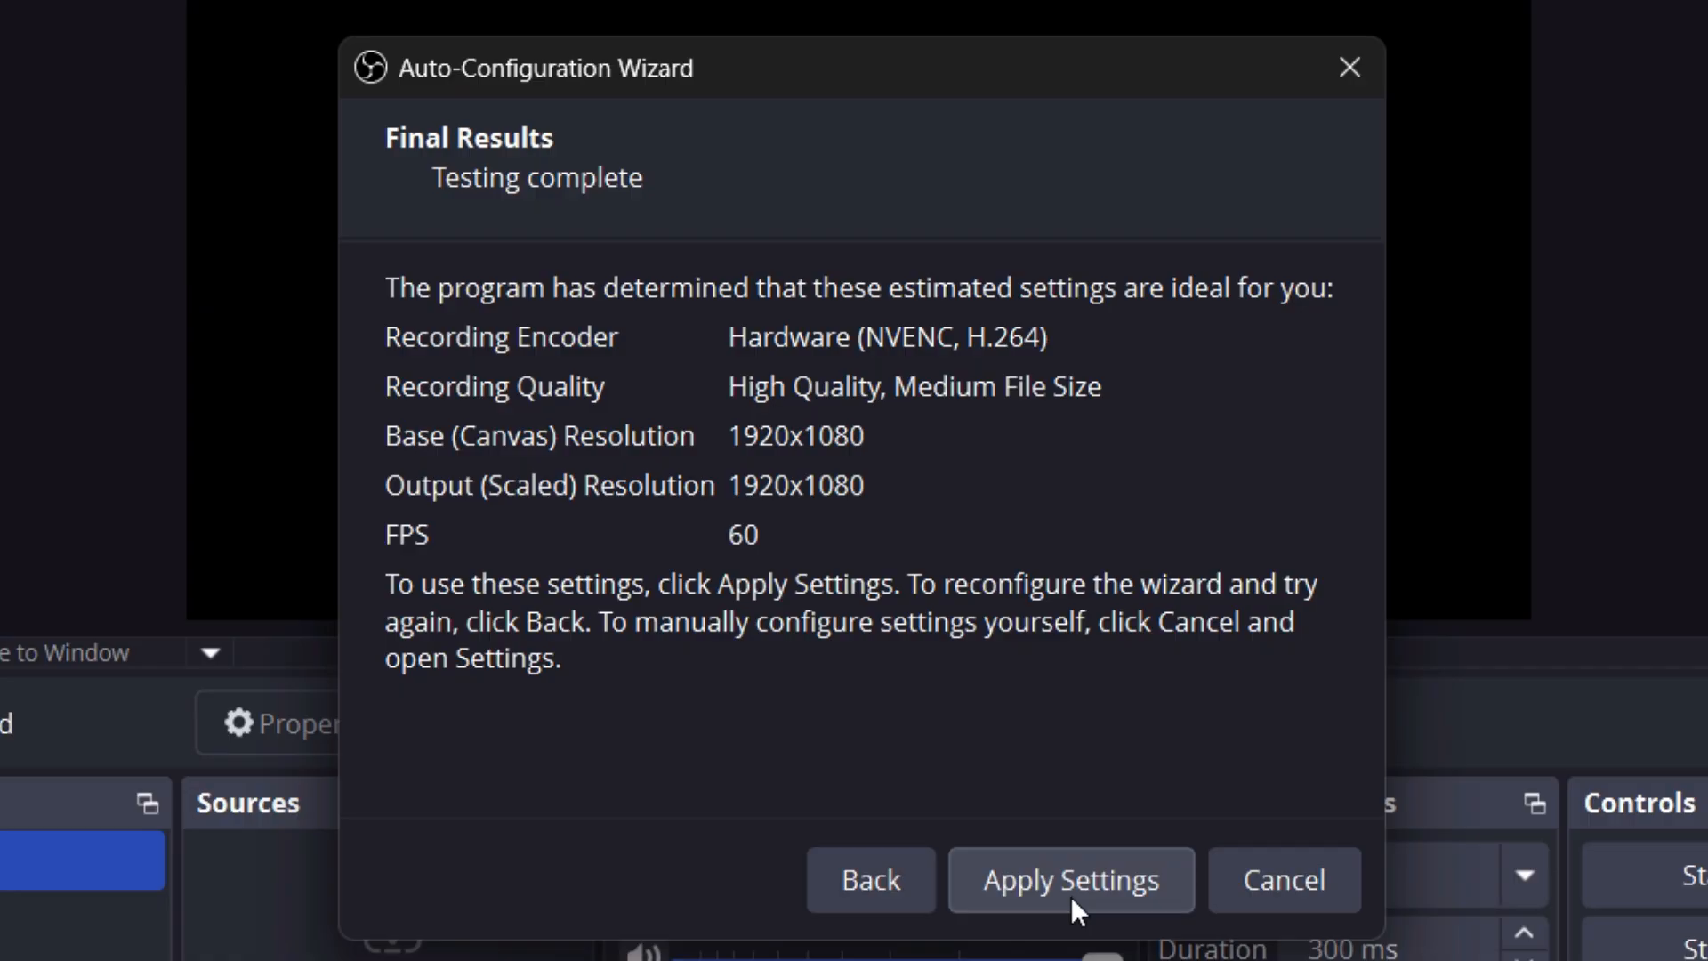
Apply the recommended settings, then add a Display Capture source with its default name.
{"action": "left_click", "coordinate": [1070, 879]}
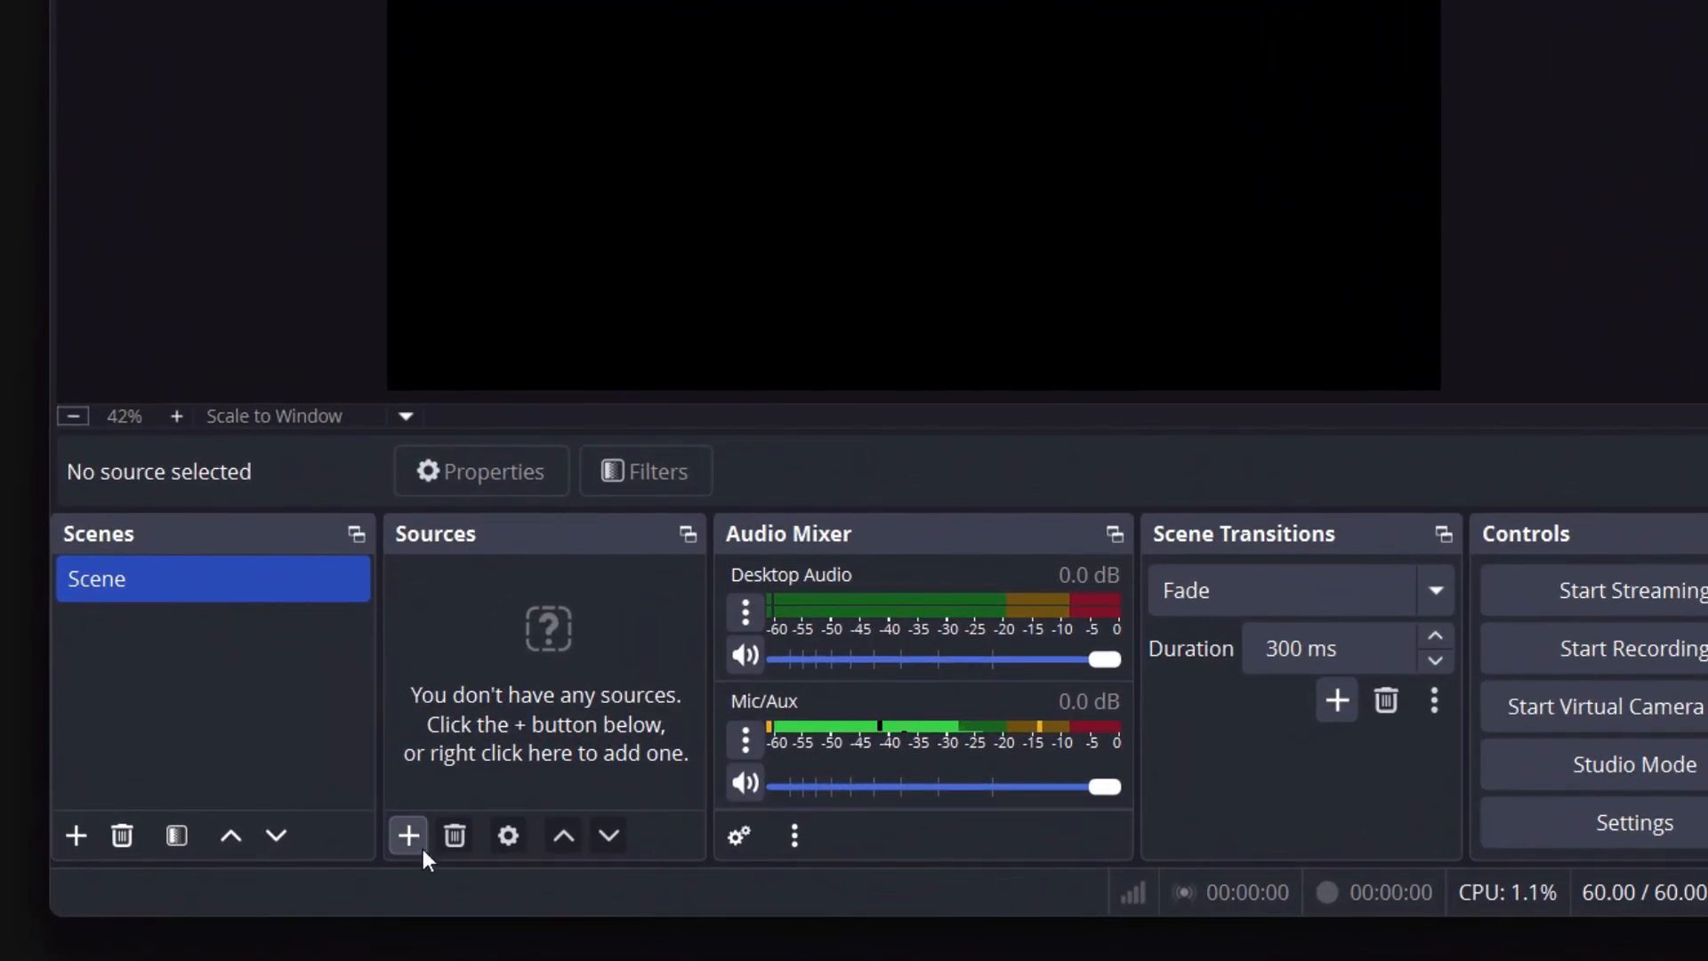
{"action": "left_click", "coordinate": [407, 836]}
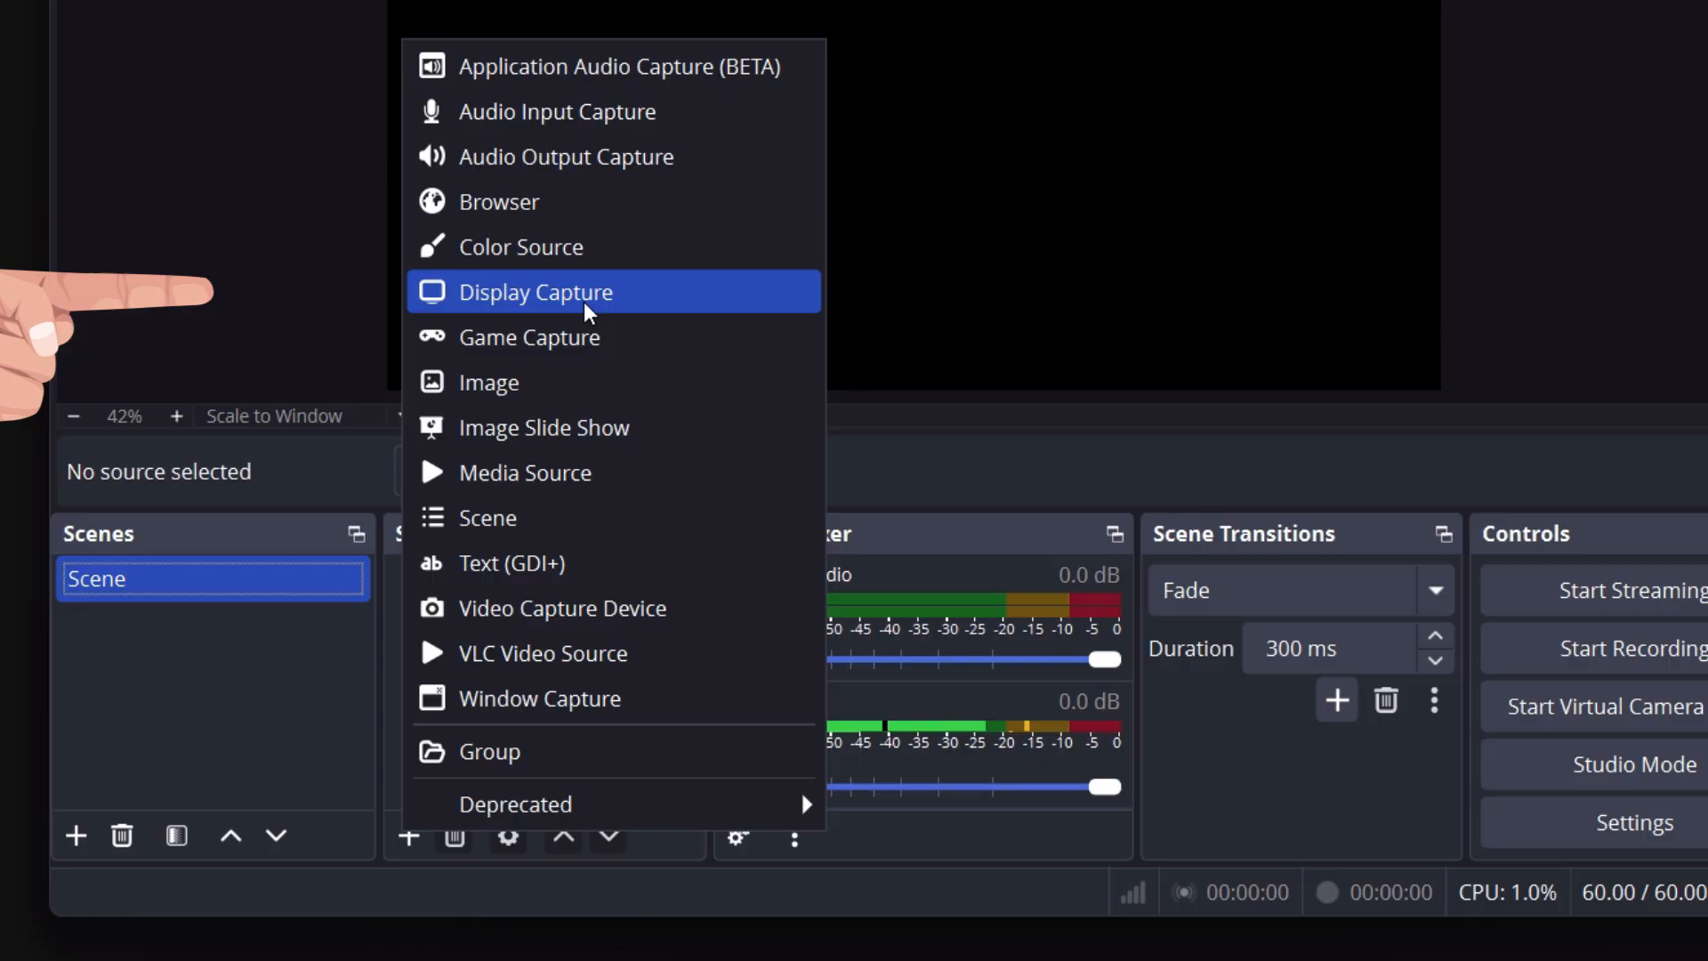
{"action": "left_click", "coordinate": [534, 291]}
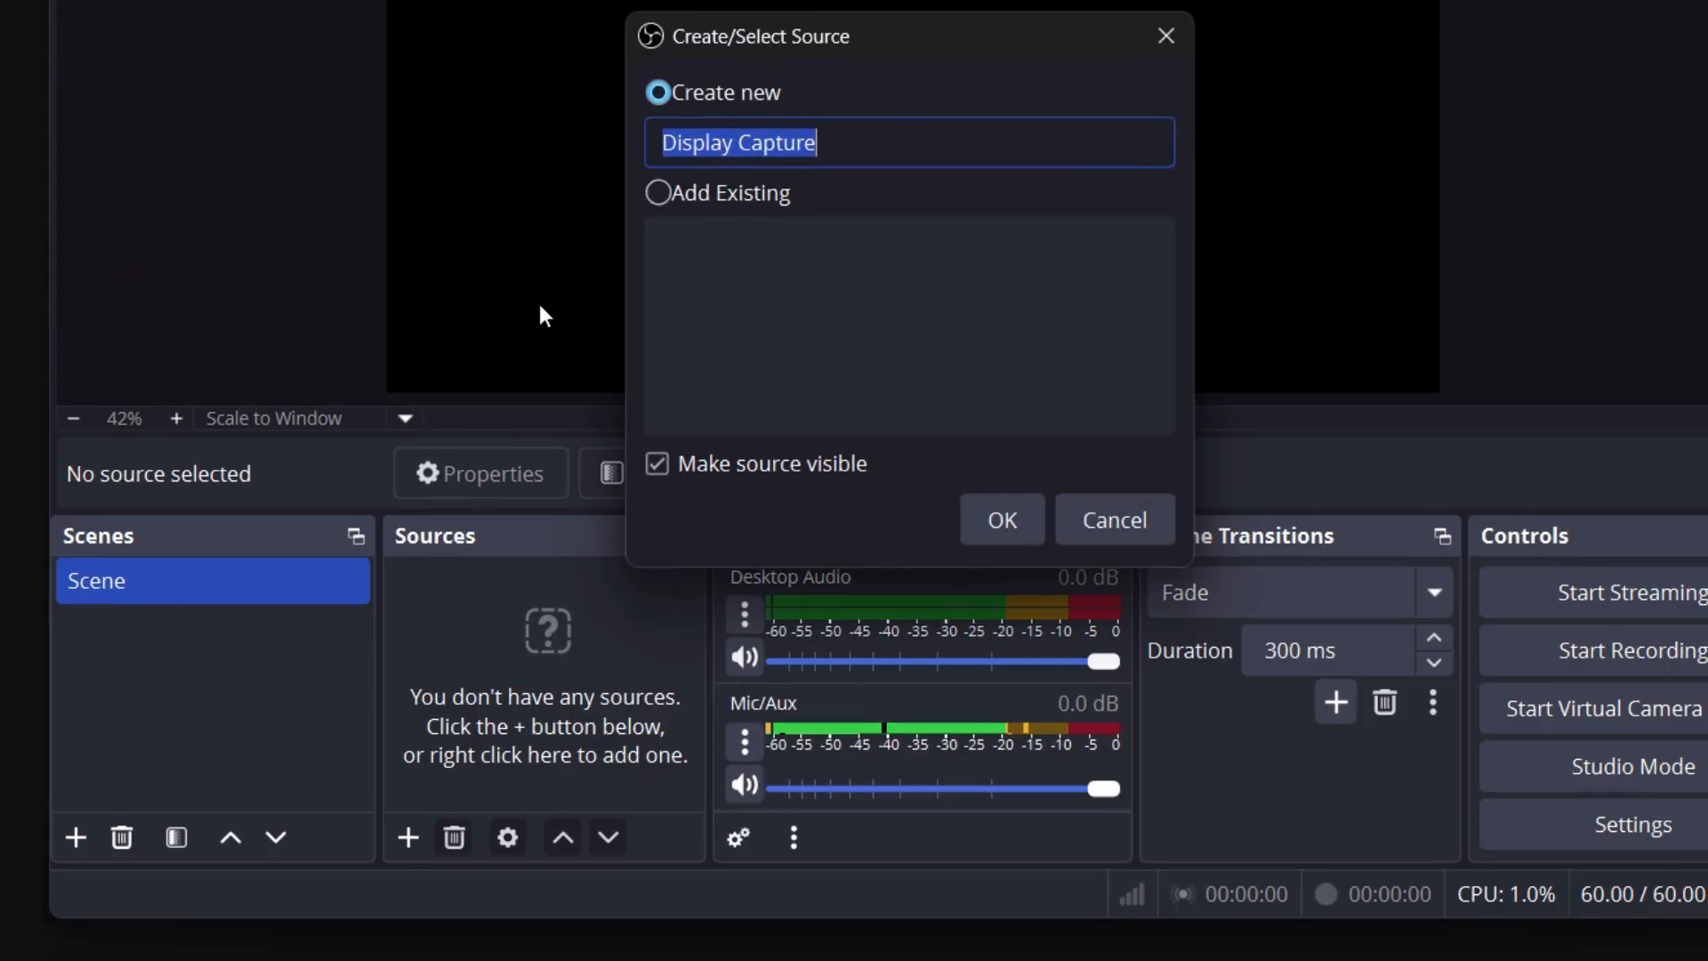
{"action": "left_click", "coordinate": [1000, 519]}
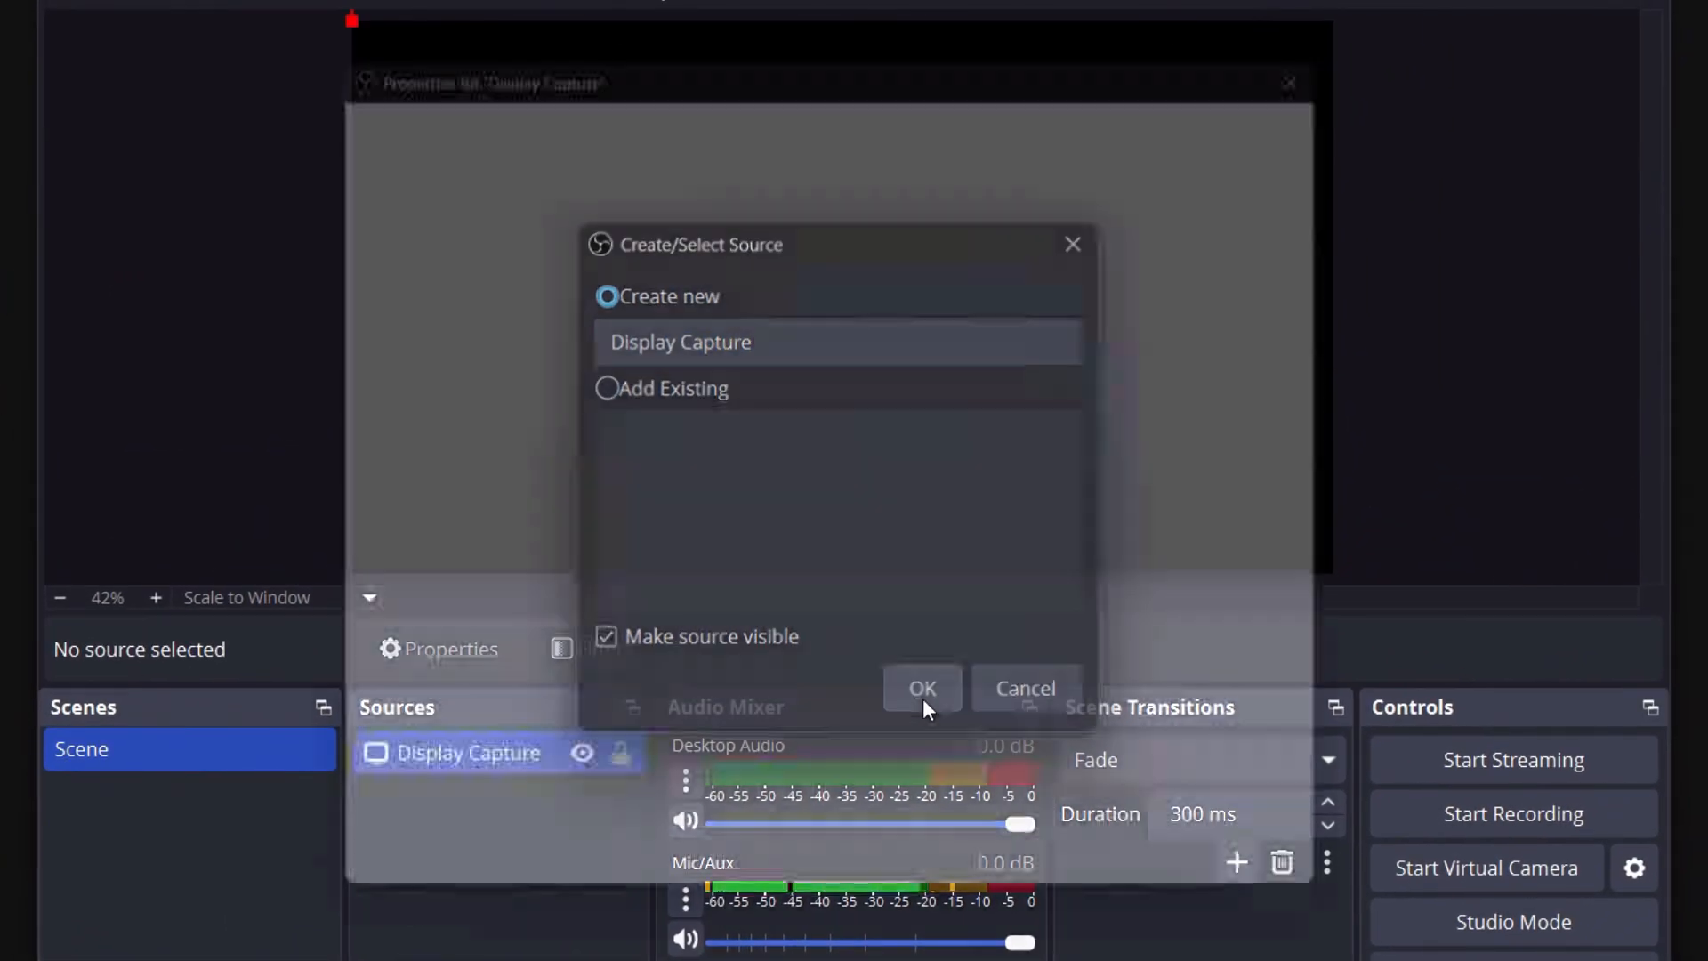
Set Display Capture to the 1920x1080 Primary Monitor and save its properties.
{"action": "left_click", "coordinate": [921, 688]}
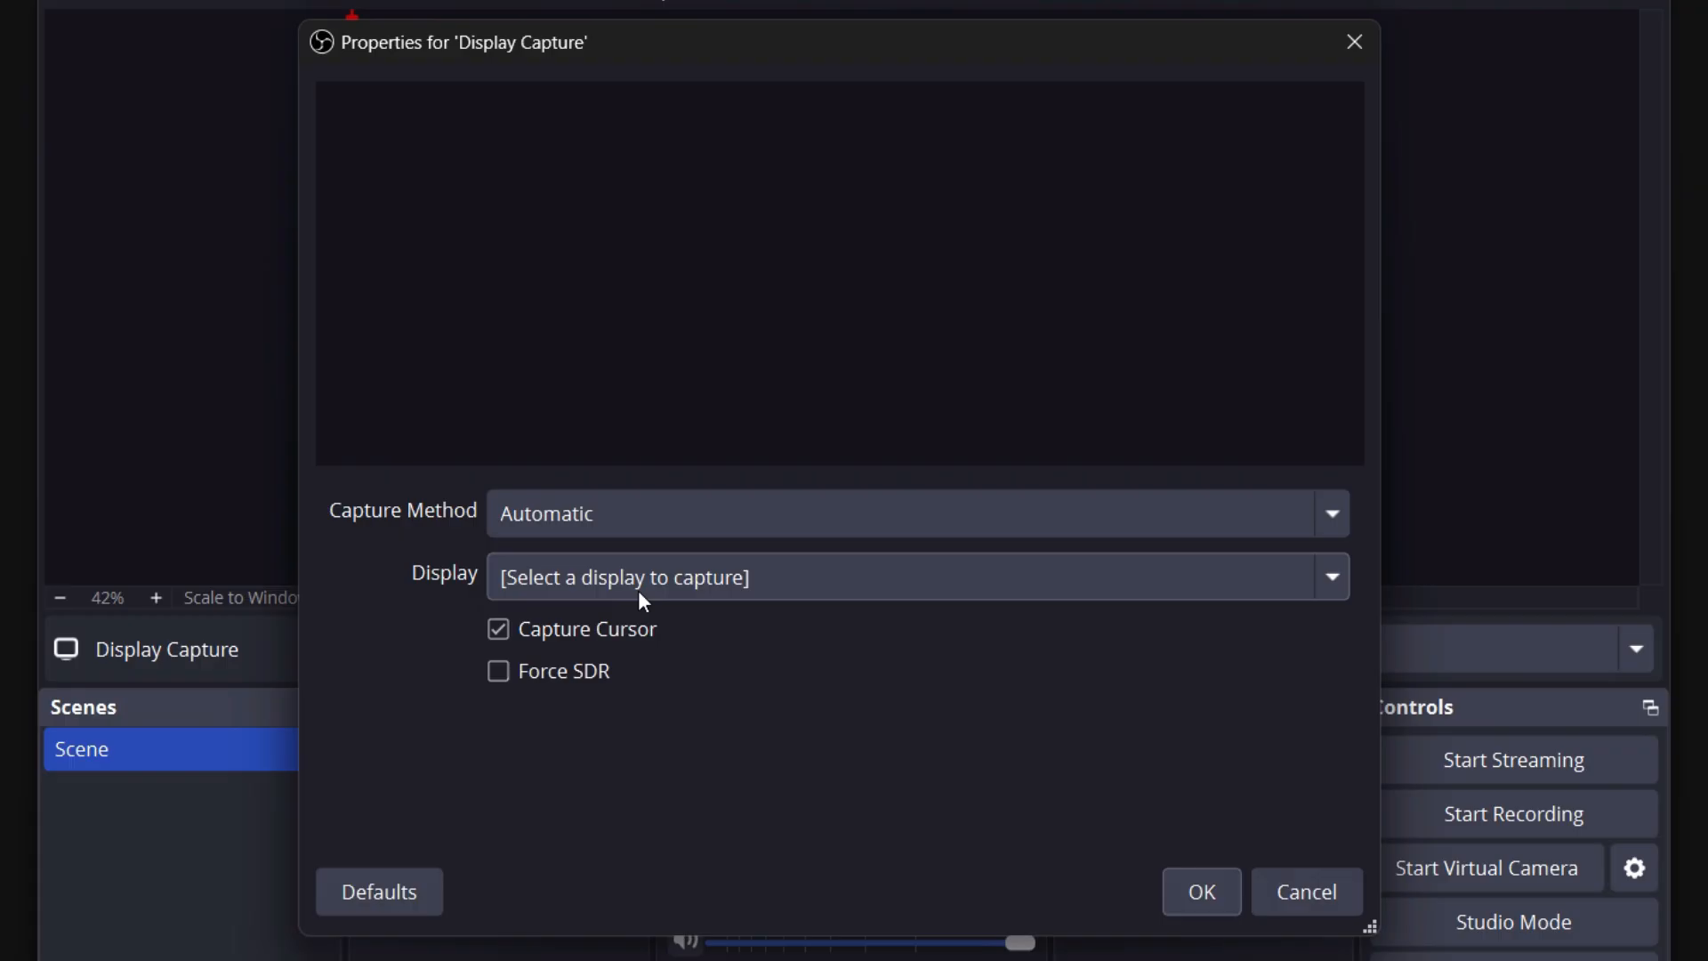
{"action": "left_click", "coordinate": [915, 577]}
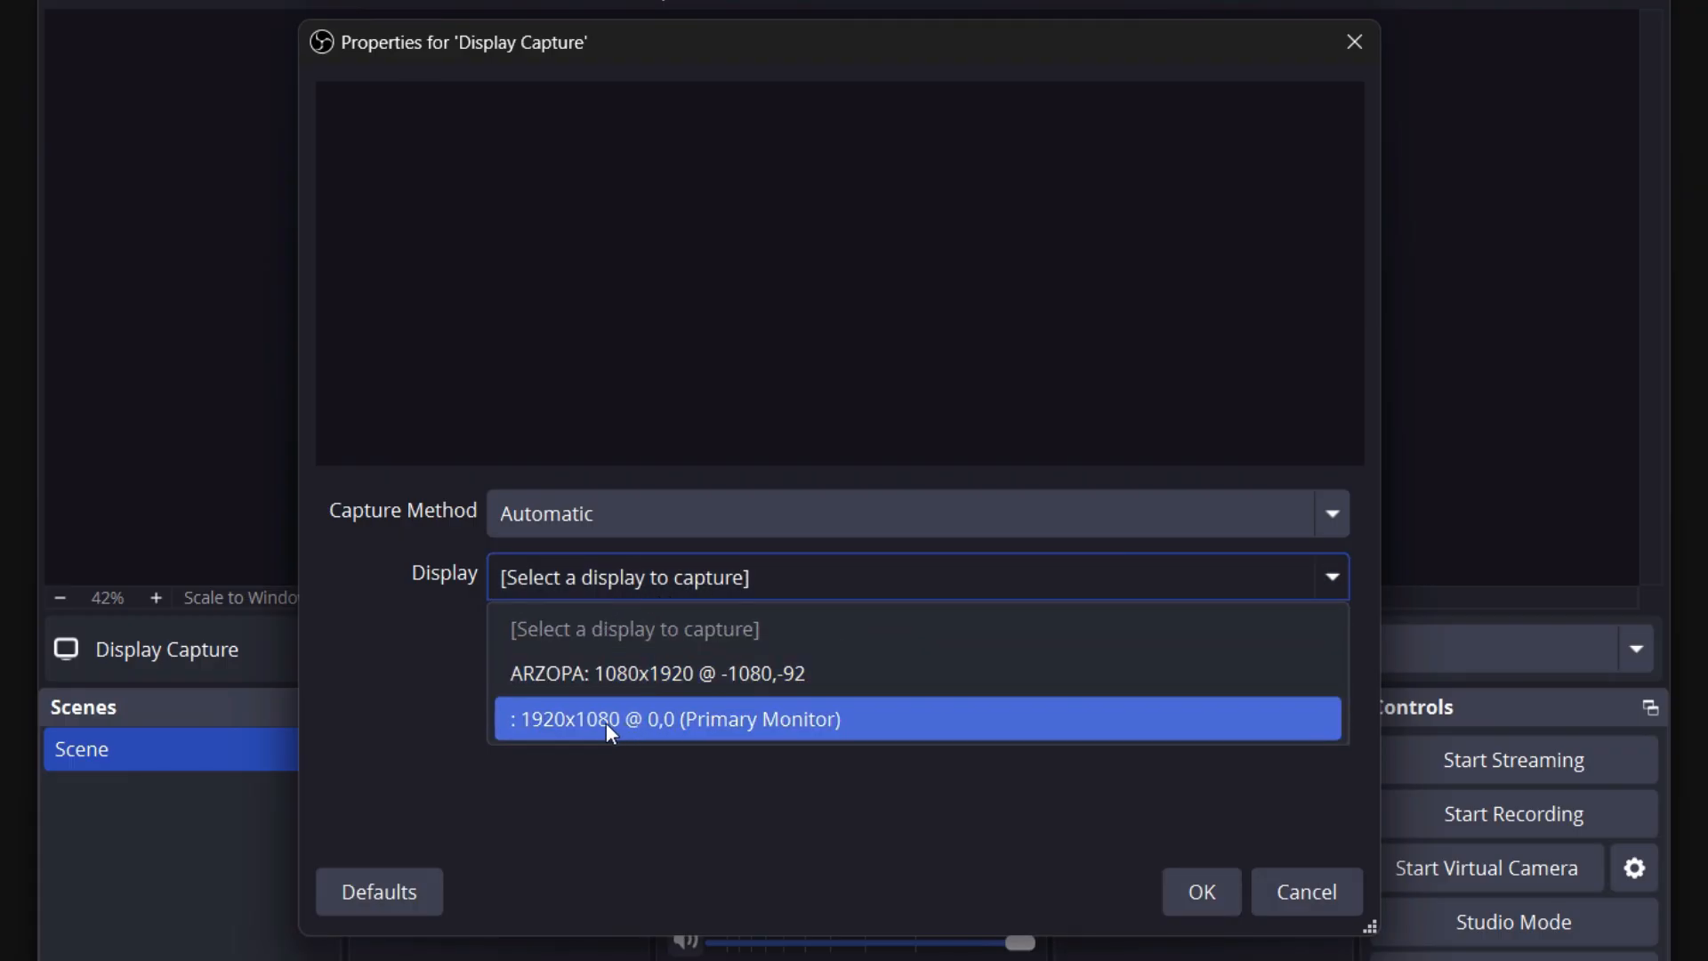
{"action": "left_click", "coordinate": [678, 718]}
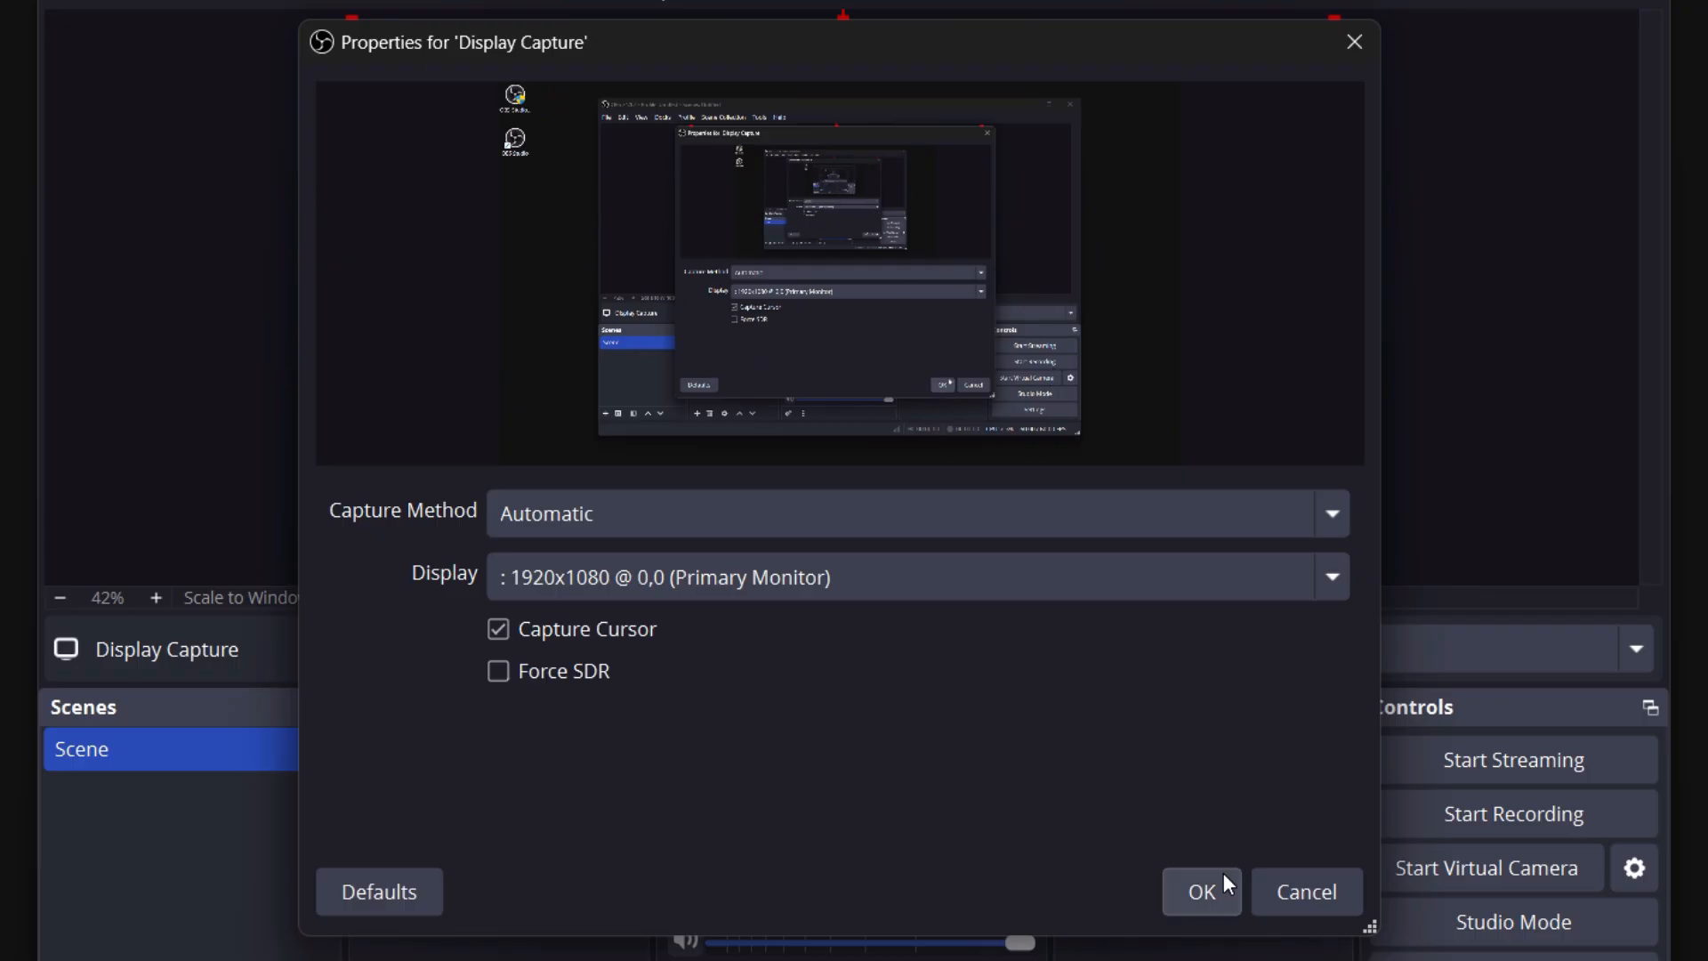
{"action": "left_click", "coordinate": [1200, 891]}
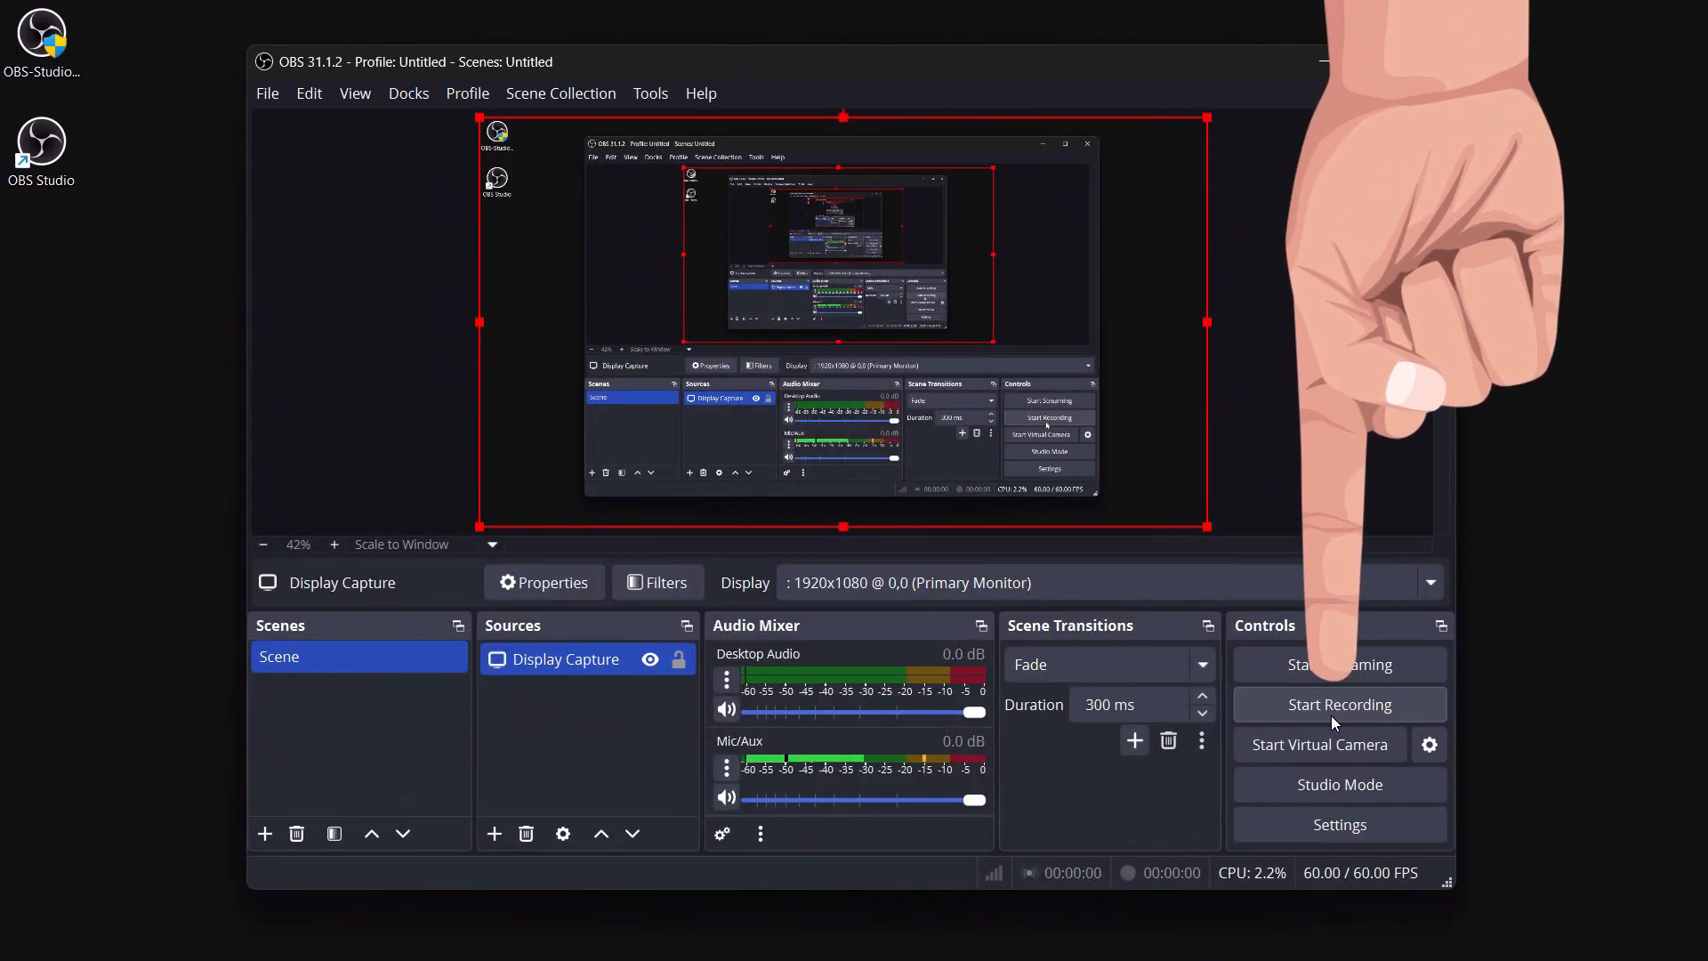
Start recording, toggle the Mic/Aux mute, and test its volume down to -33 dB and back.
{"action": "left_click", "coordinate": [1339, 704]}
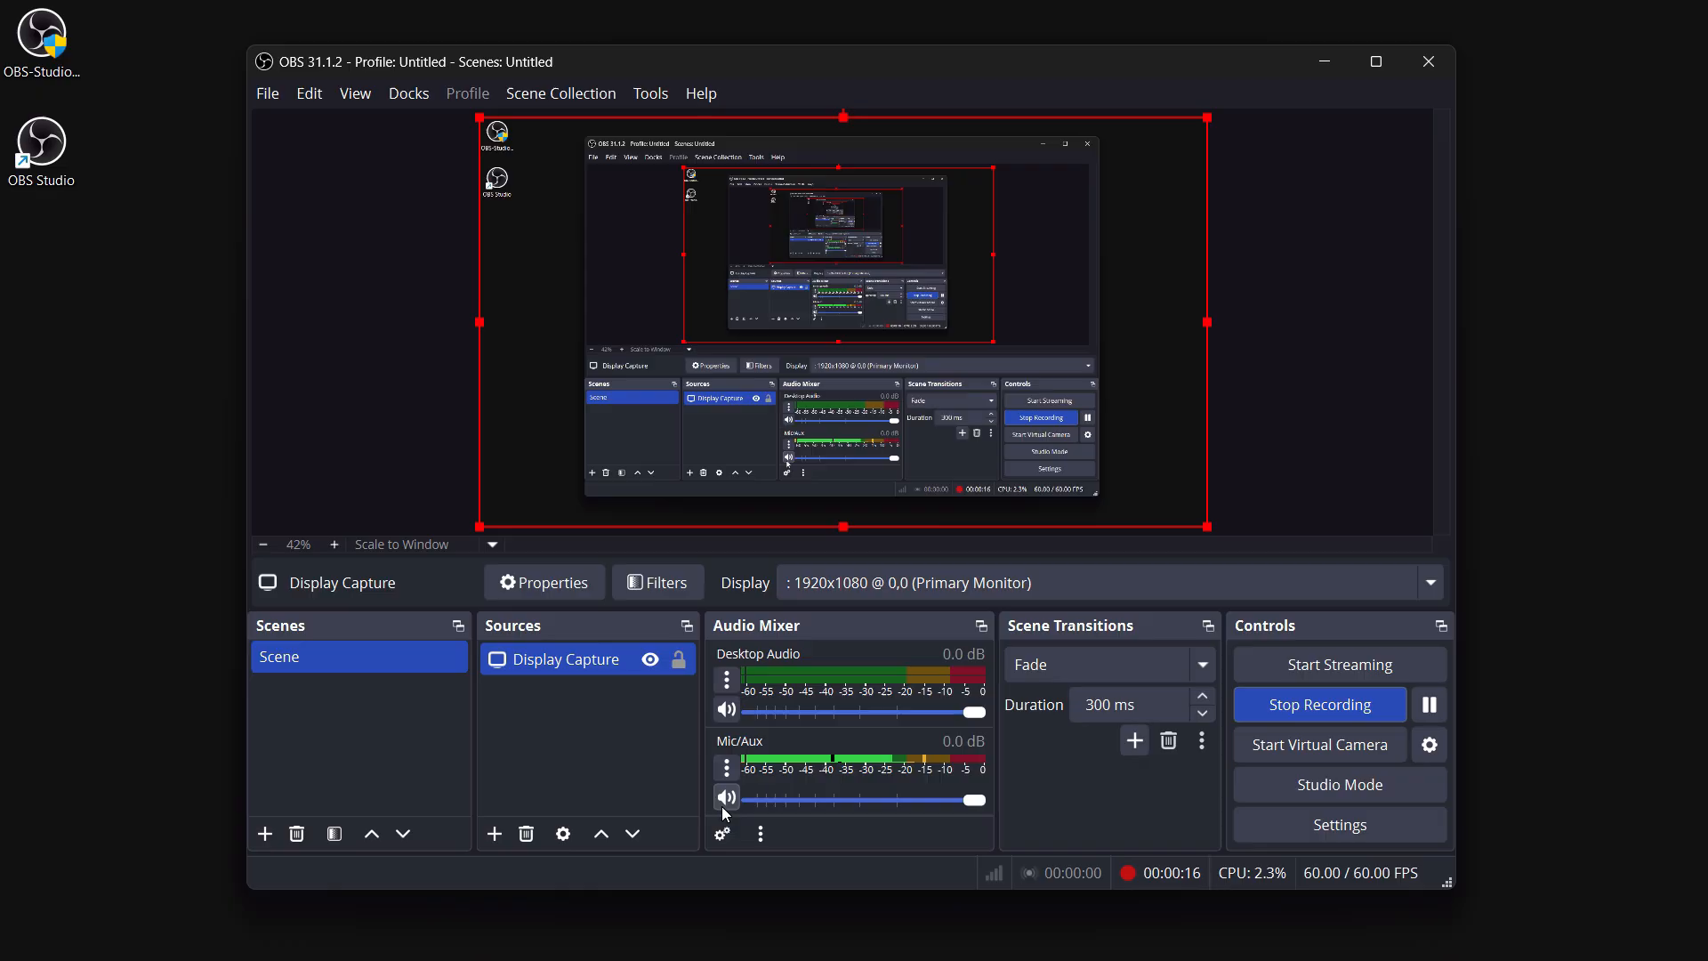
{"action": "left_click", "coordinate": [727, 796]}
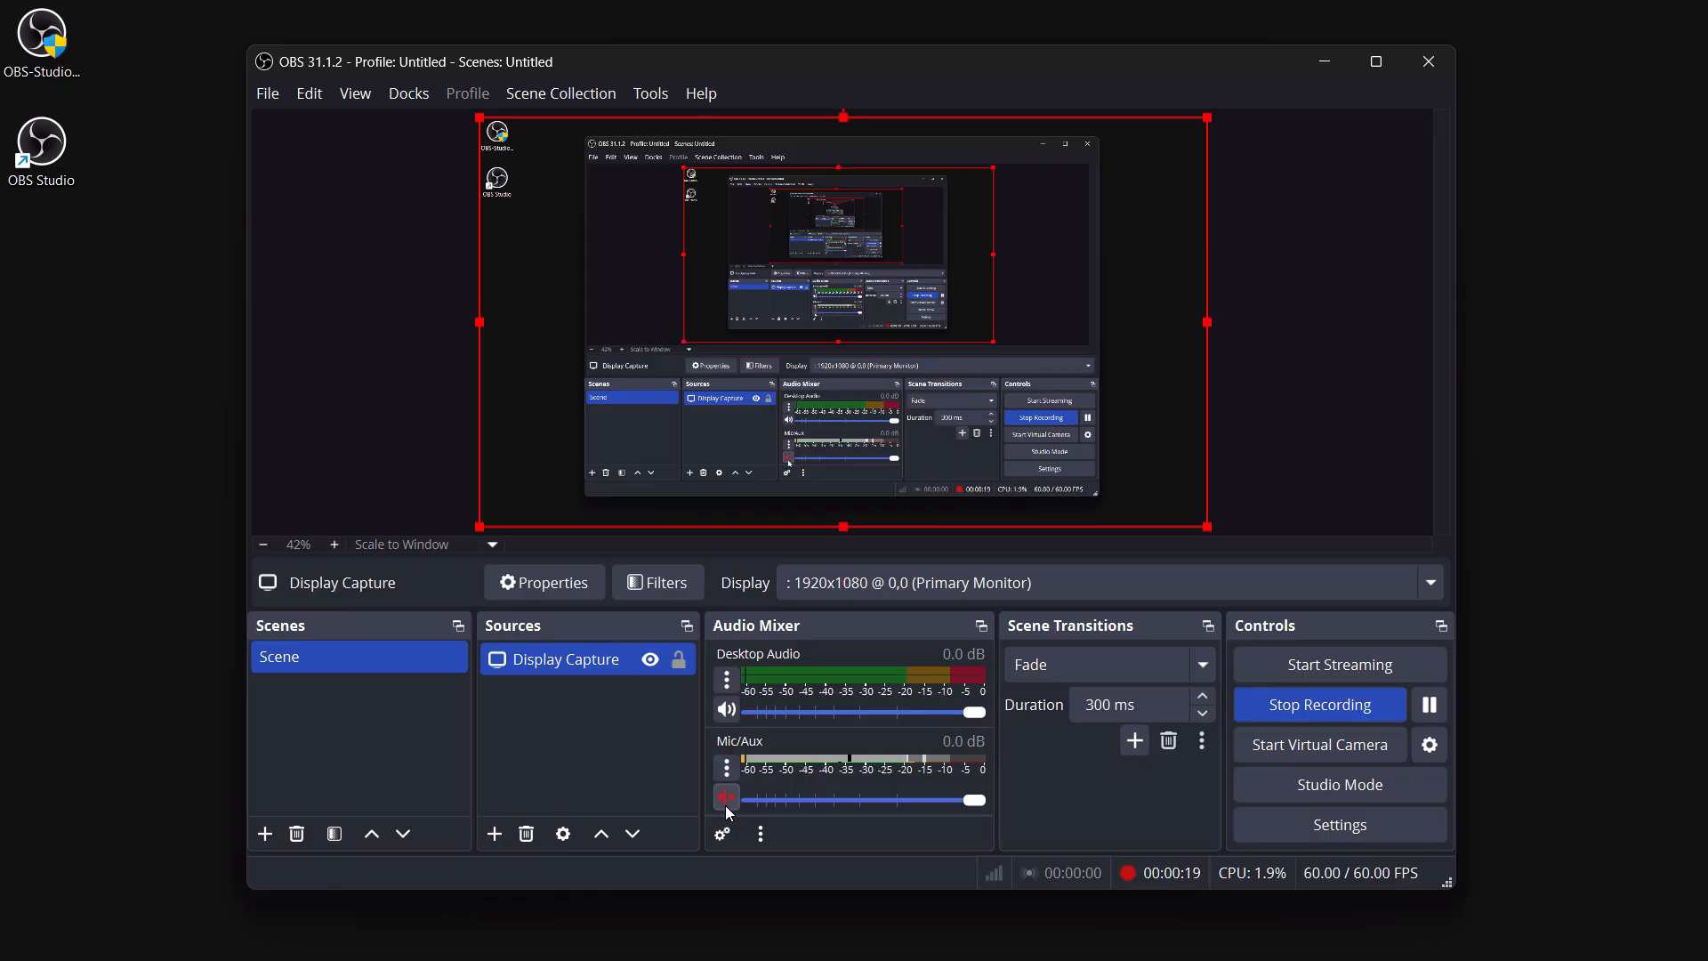
{"action": "left_click_drag", "start_coordinate": [726, 799], "coordinate": [975, 799]}
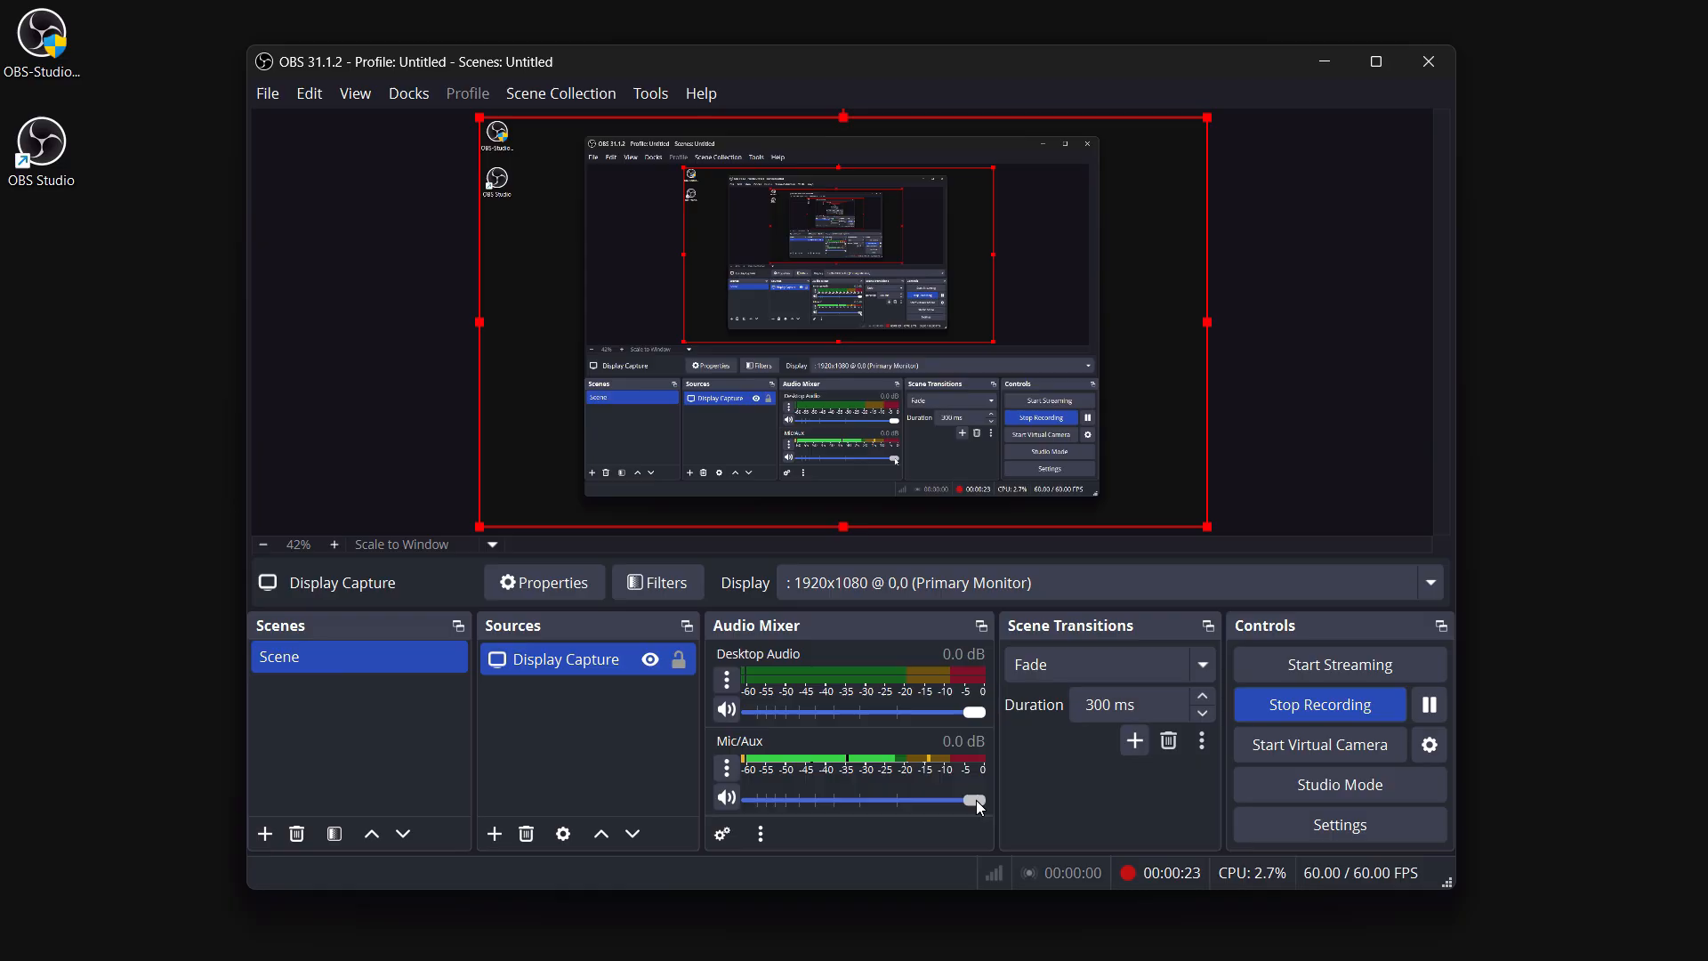
{"action": "left_click_drag", "start_coordinate": [972, 797], "coordinate": [828, 800]}
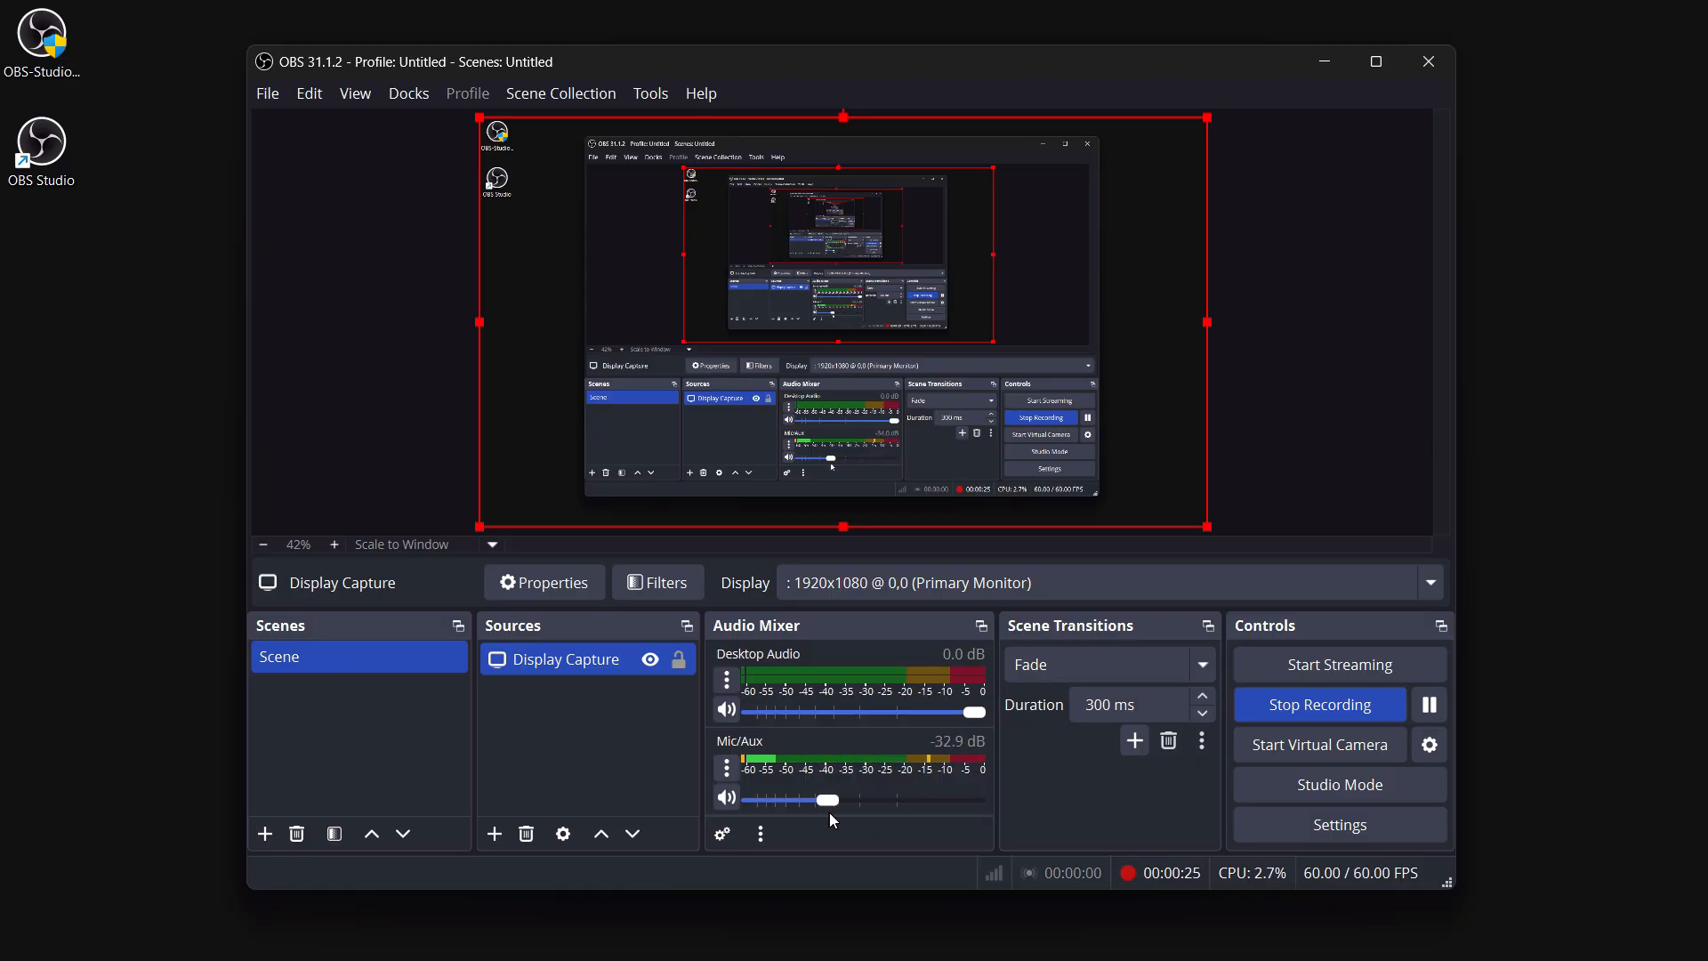
{"action": "left_click_drag", "start_coordinate": [830, 799], "coordinate": [975, 799]}
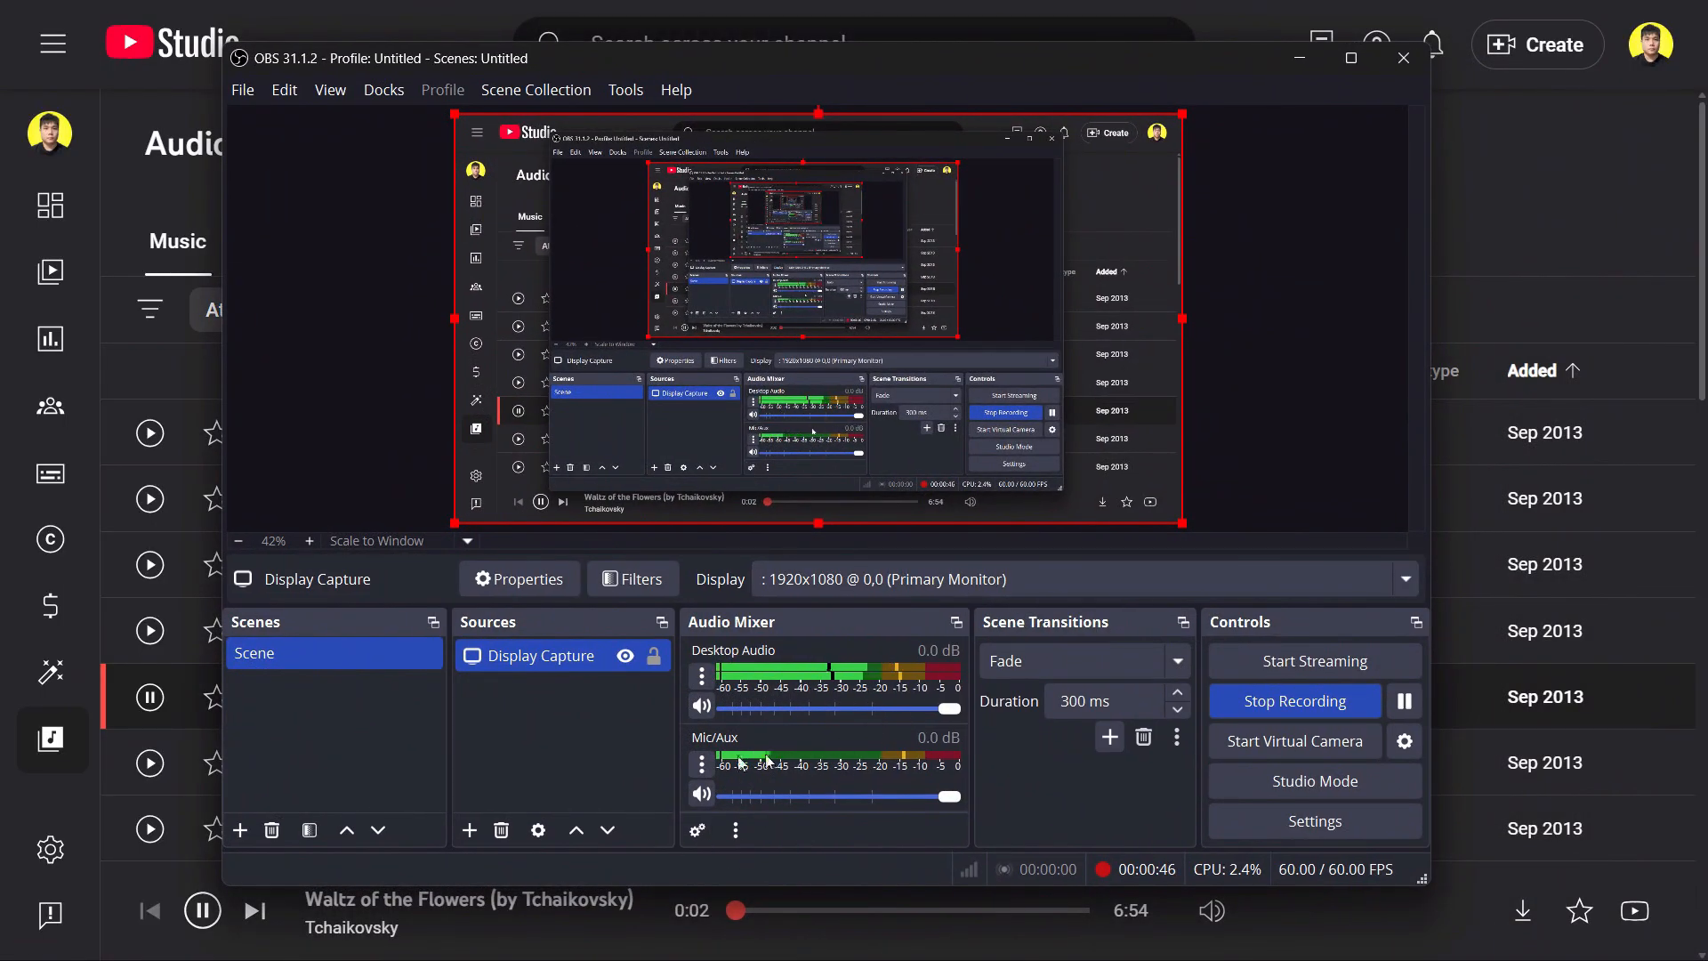
Let about a minute of screen activity and music record, then stop recording.
{"action": "left_click", "coordinate": [899, 909]}
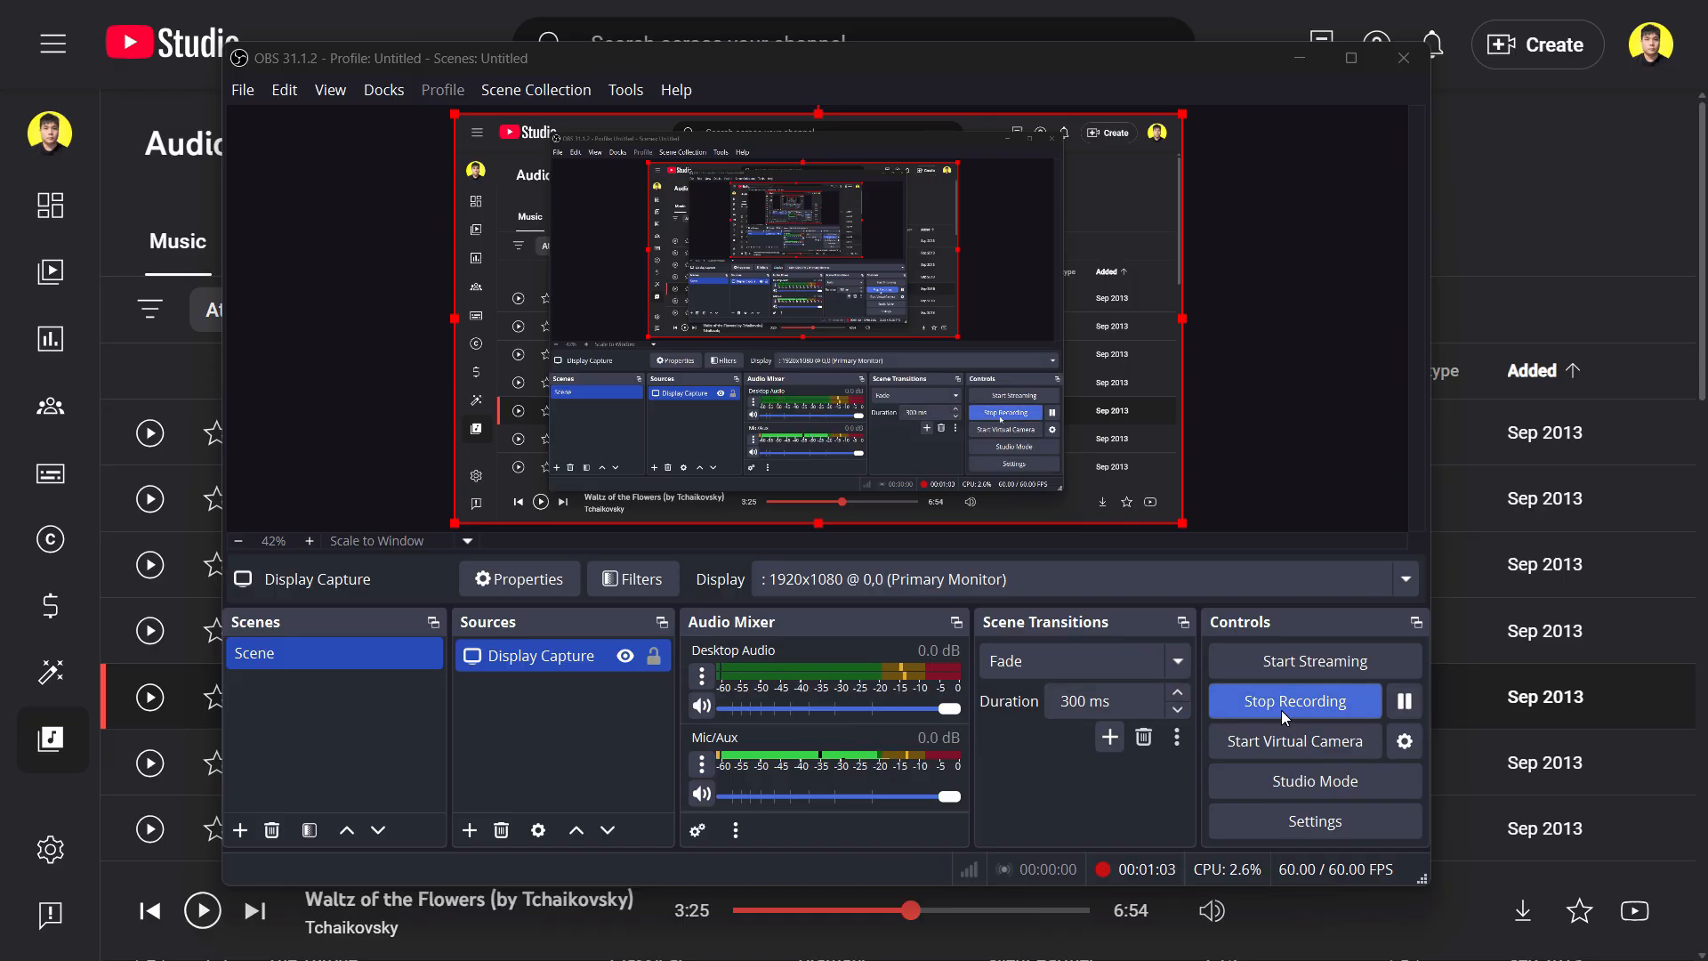
{"action": "left_click", "coordinate": [1294, 700]}
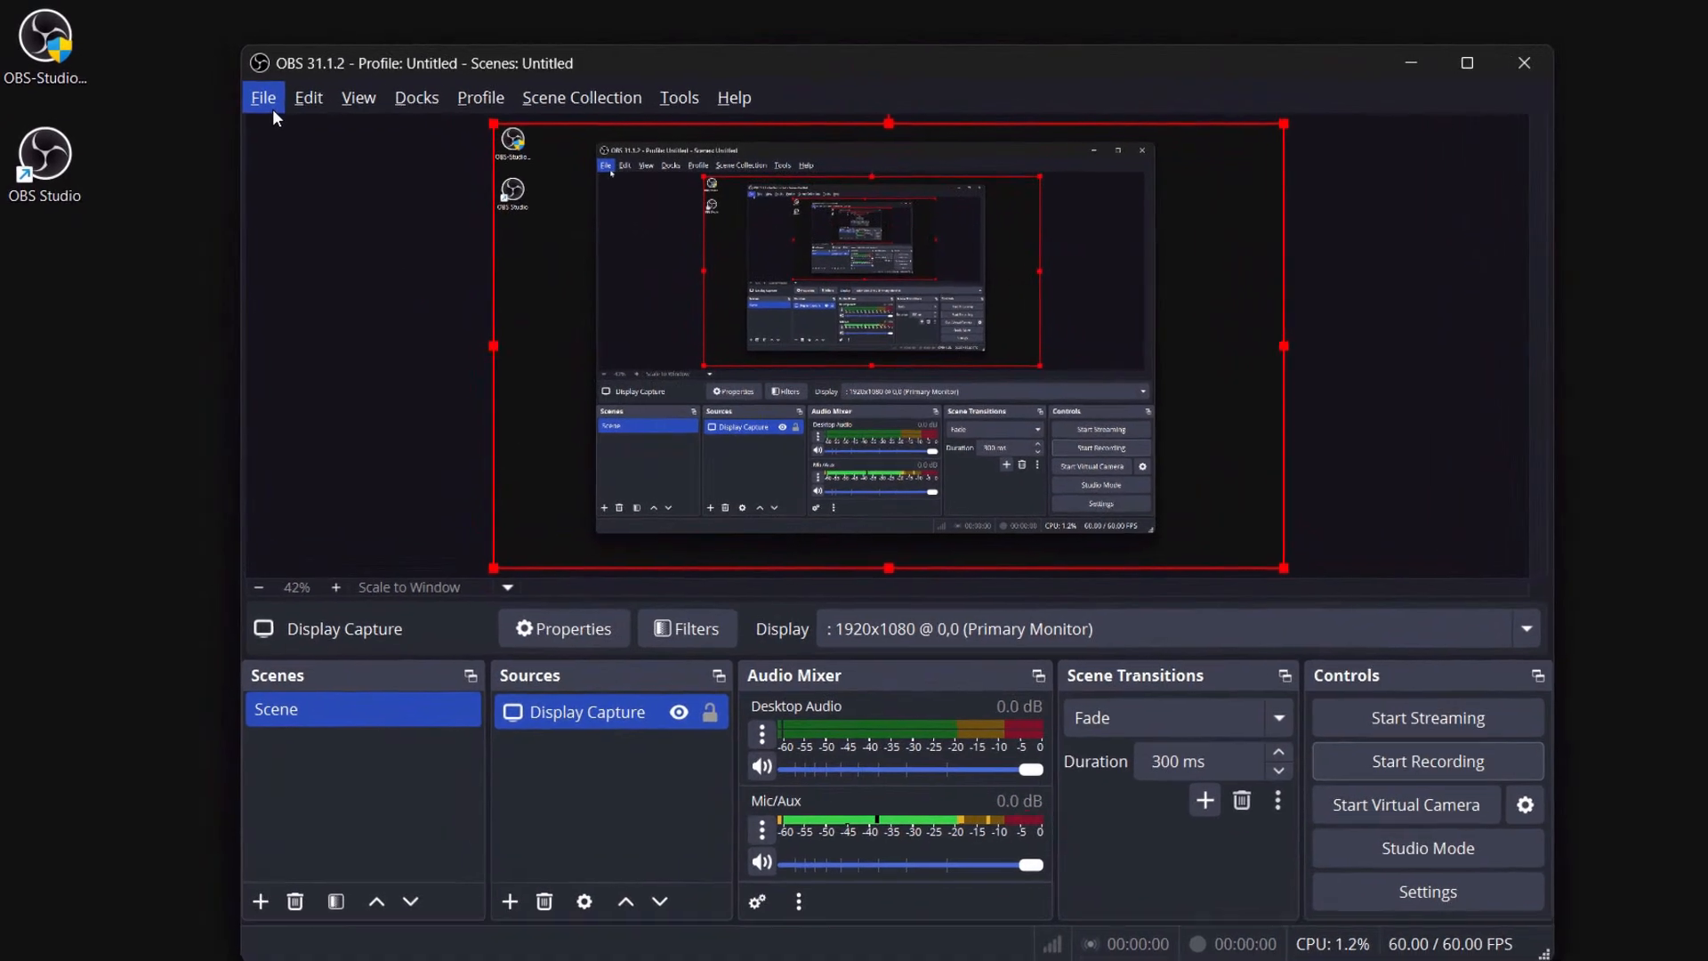
Open the Videos folder via File > Show Recordings and double-click the MKV recording.
{"action": "left_click", "coordinate": [262, 97]}
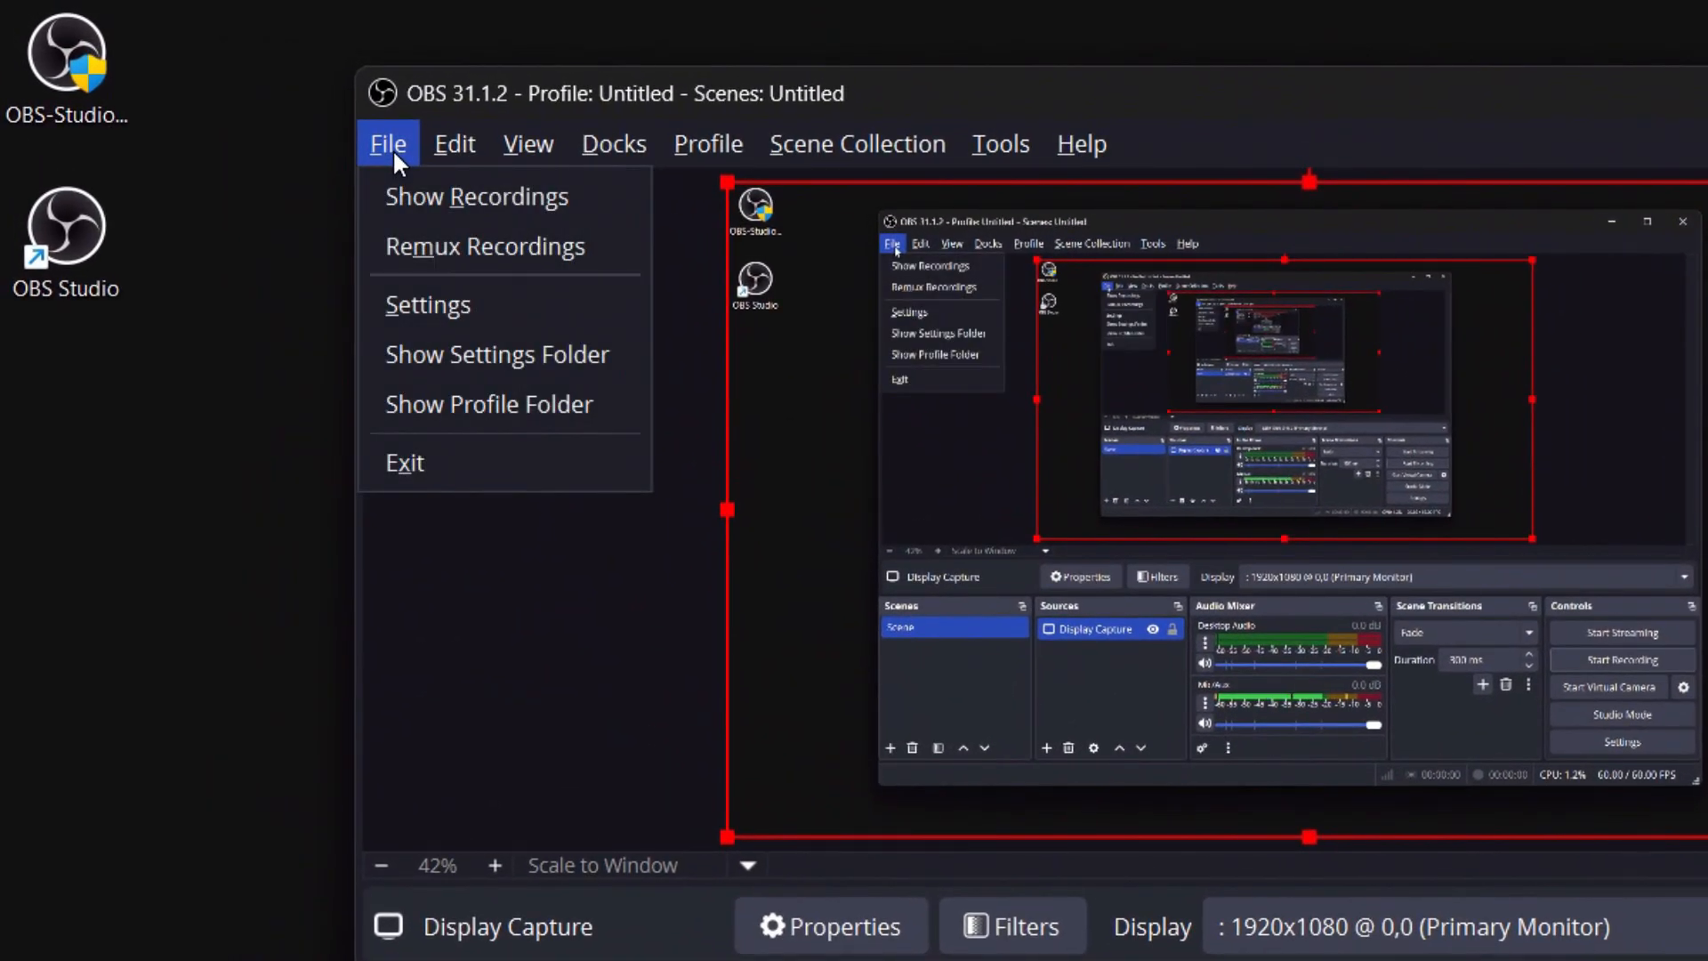
{"action": "mouse_move", "coordinate": [476, 195]}
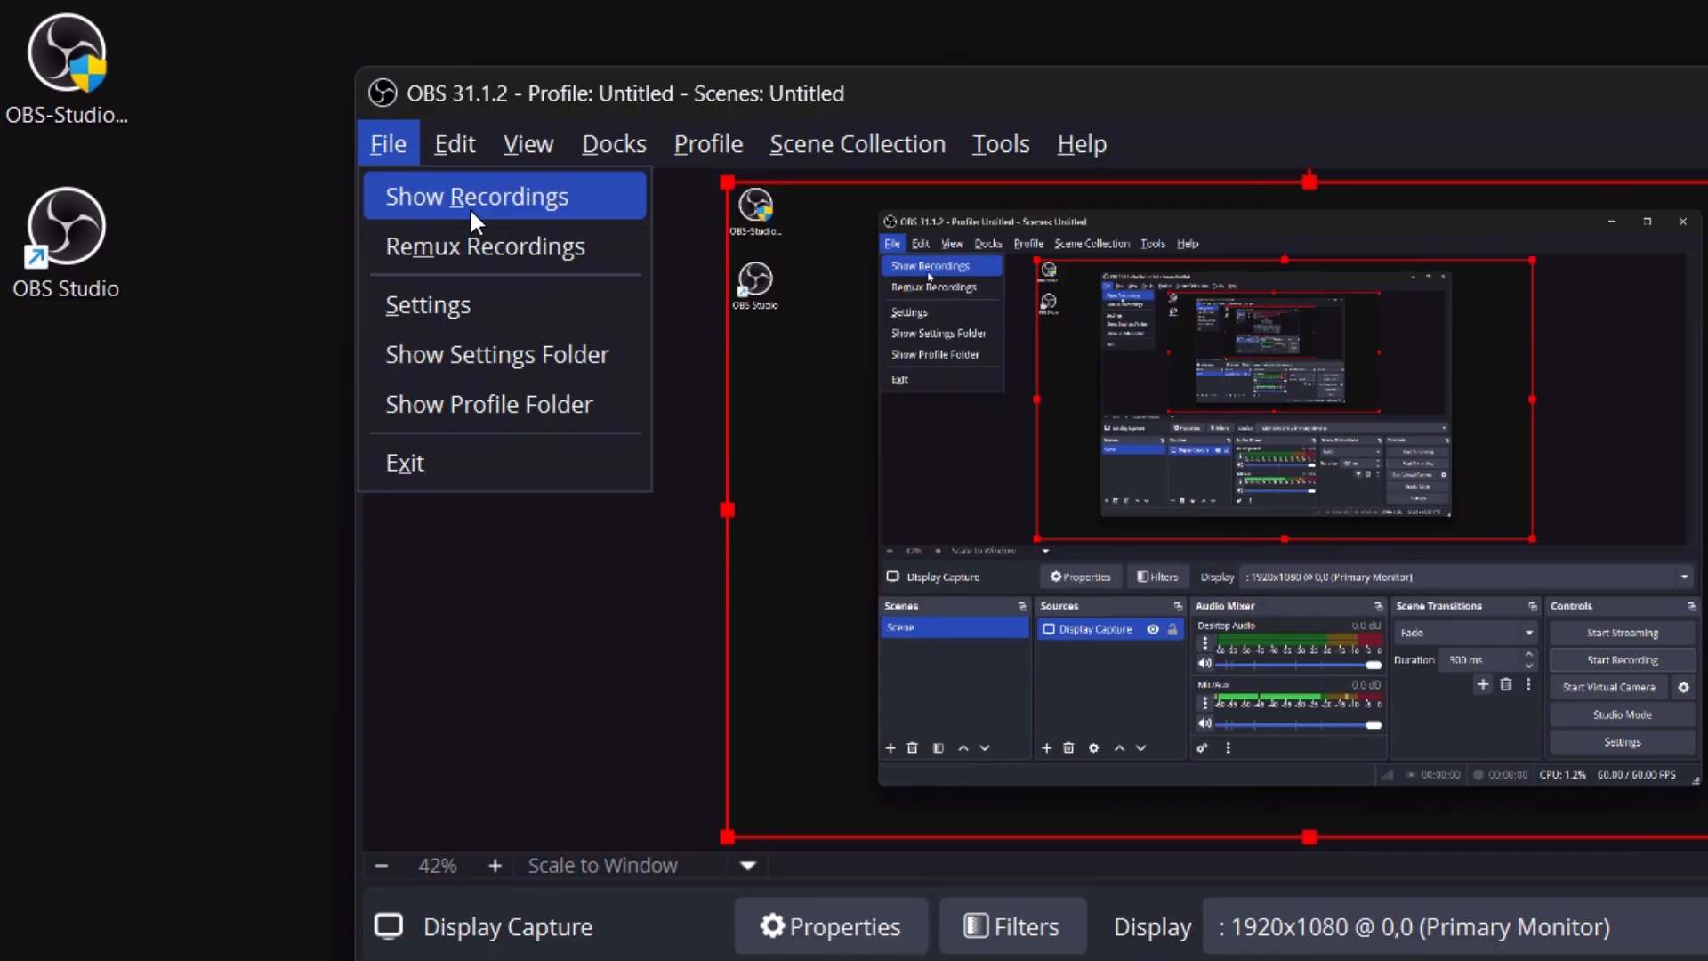
{"action": "left_click", "coordinate": [475, 196]}
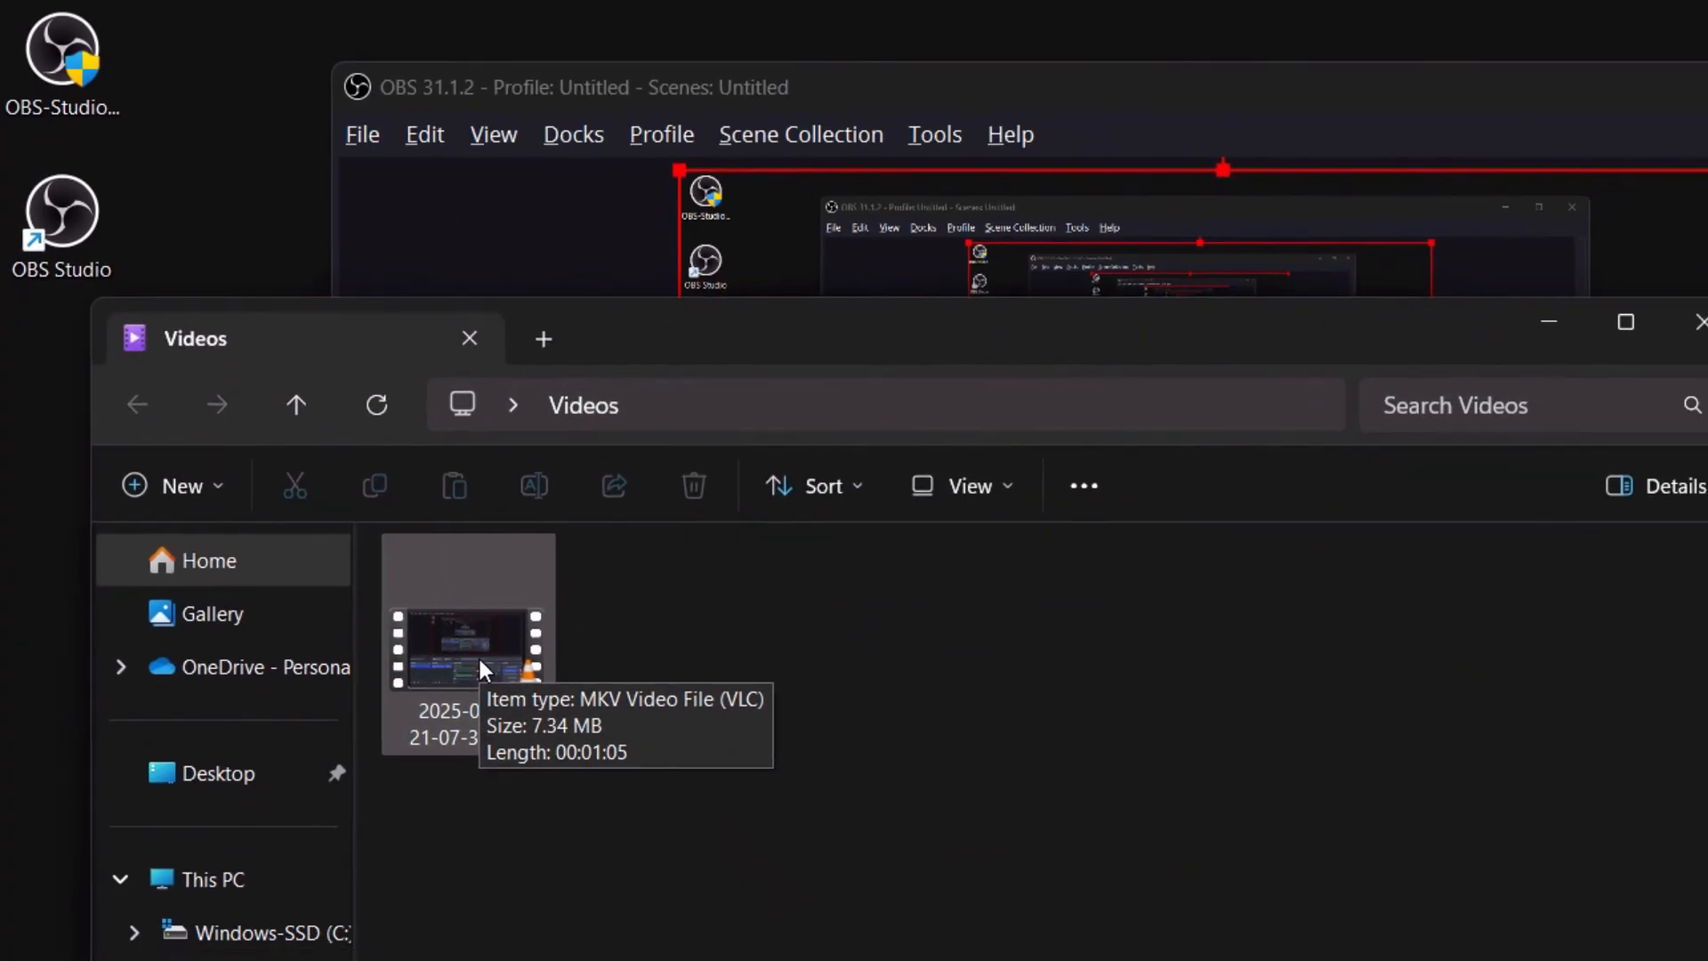
{"action": "double_click", "coordinate": [467, 649]}
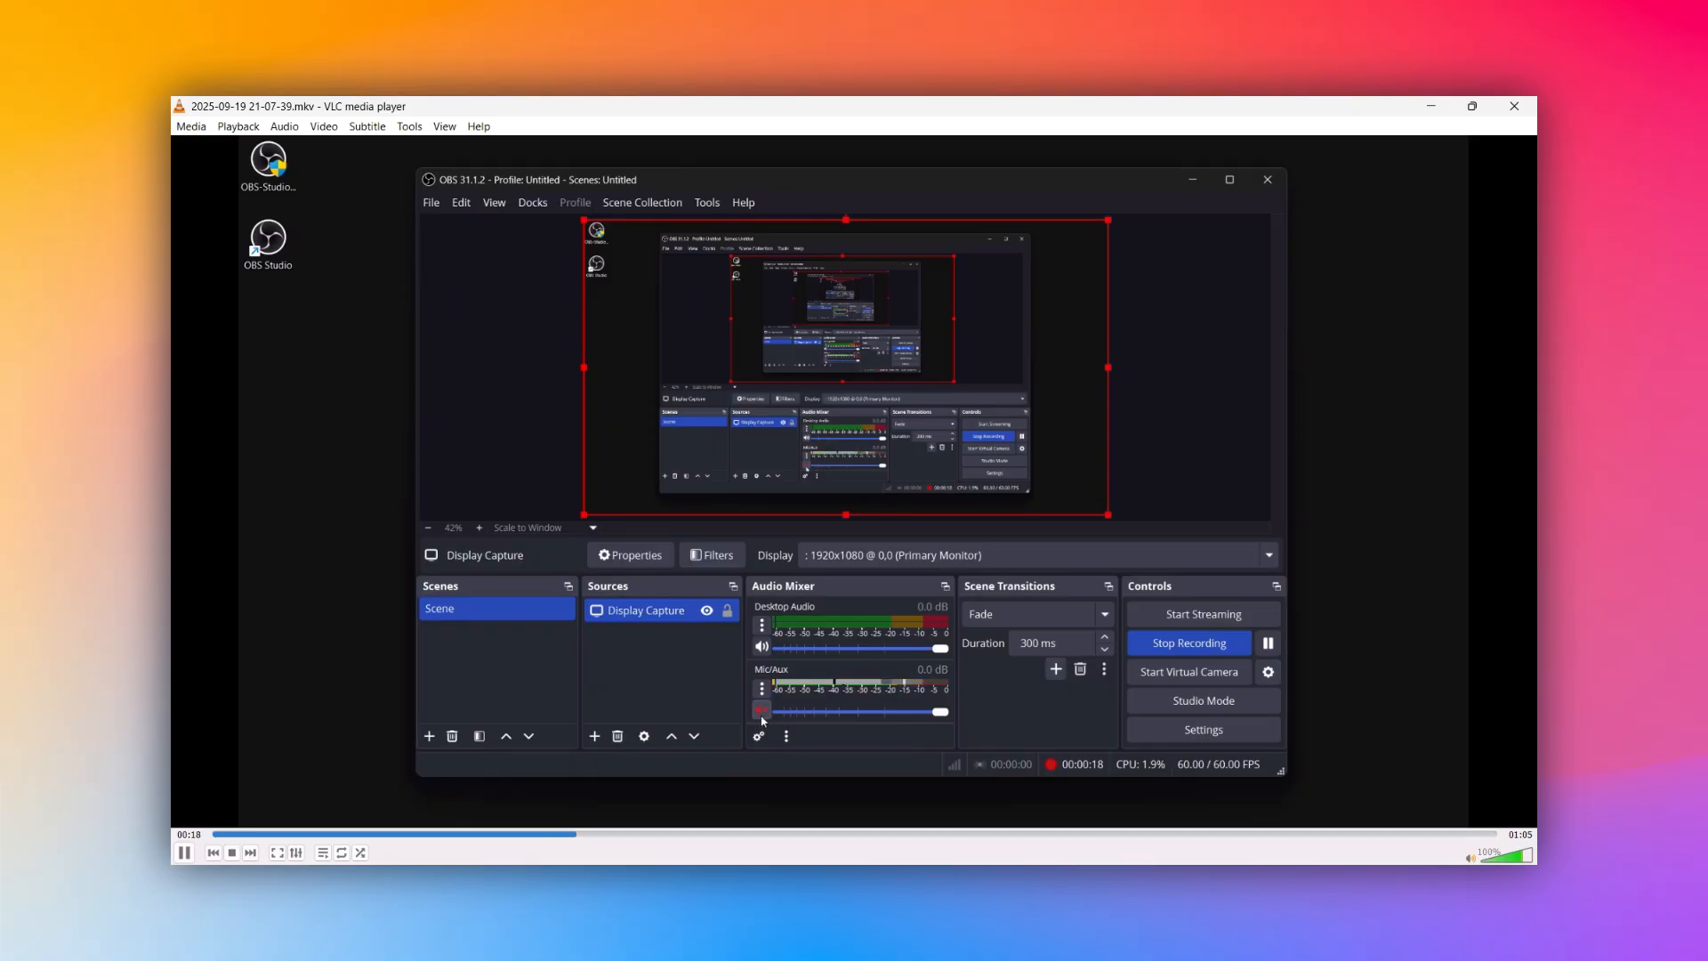
Watch the MKV recording in VLC while adjusting its playback controls.
{"action": "left_click", "coordinate": [762, 709]}
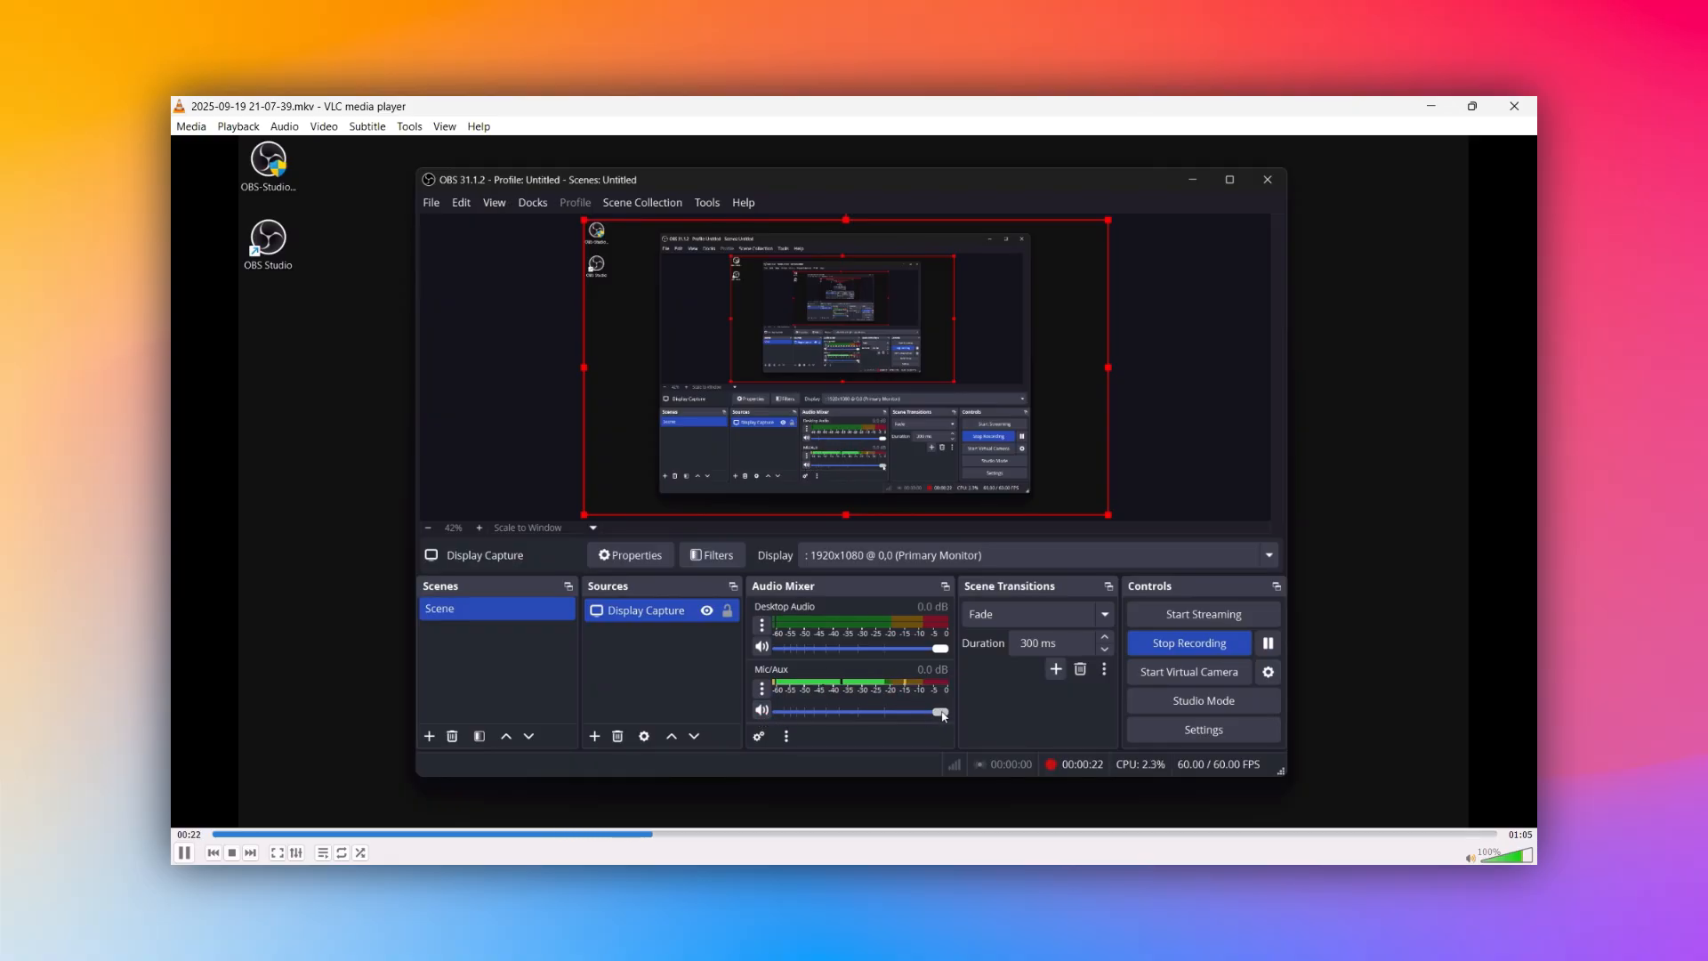
{"action": "left_click_drag", "start_coordinate": [939, 710], "coordinate": [878, 710]}
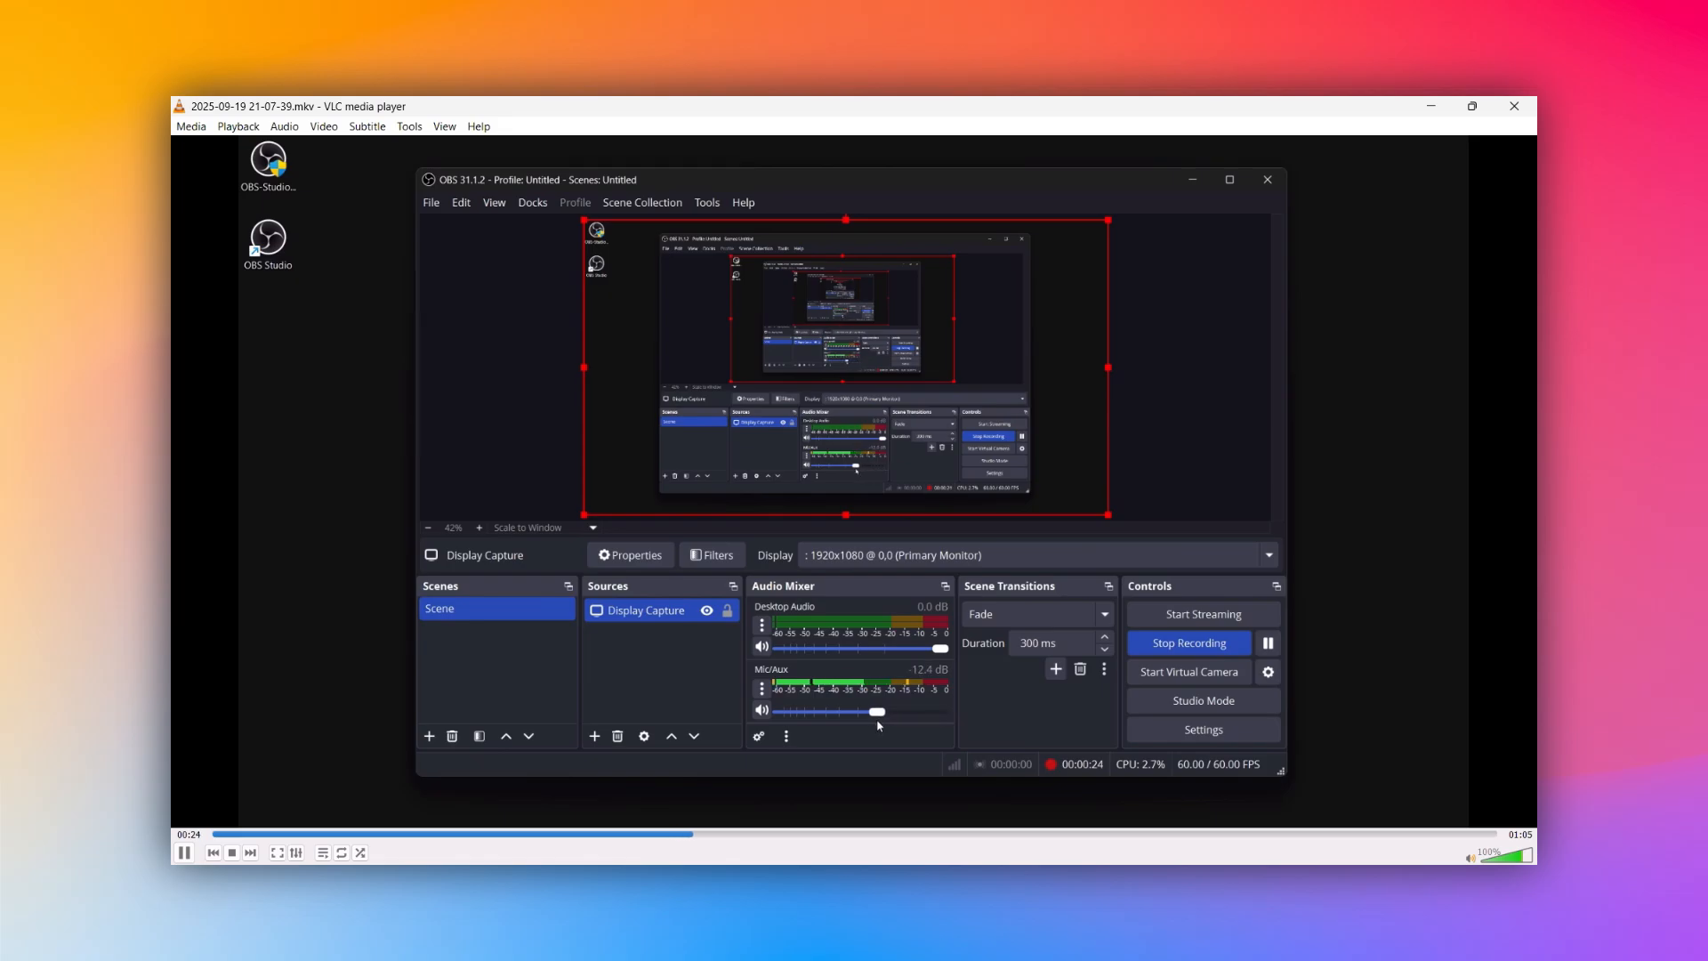
{"action": "left_click_drag", "start_coordinate": [878, 712], "coordinate": [893, 712]}
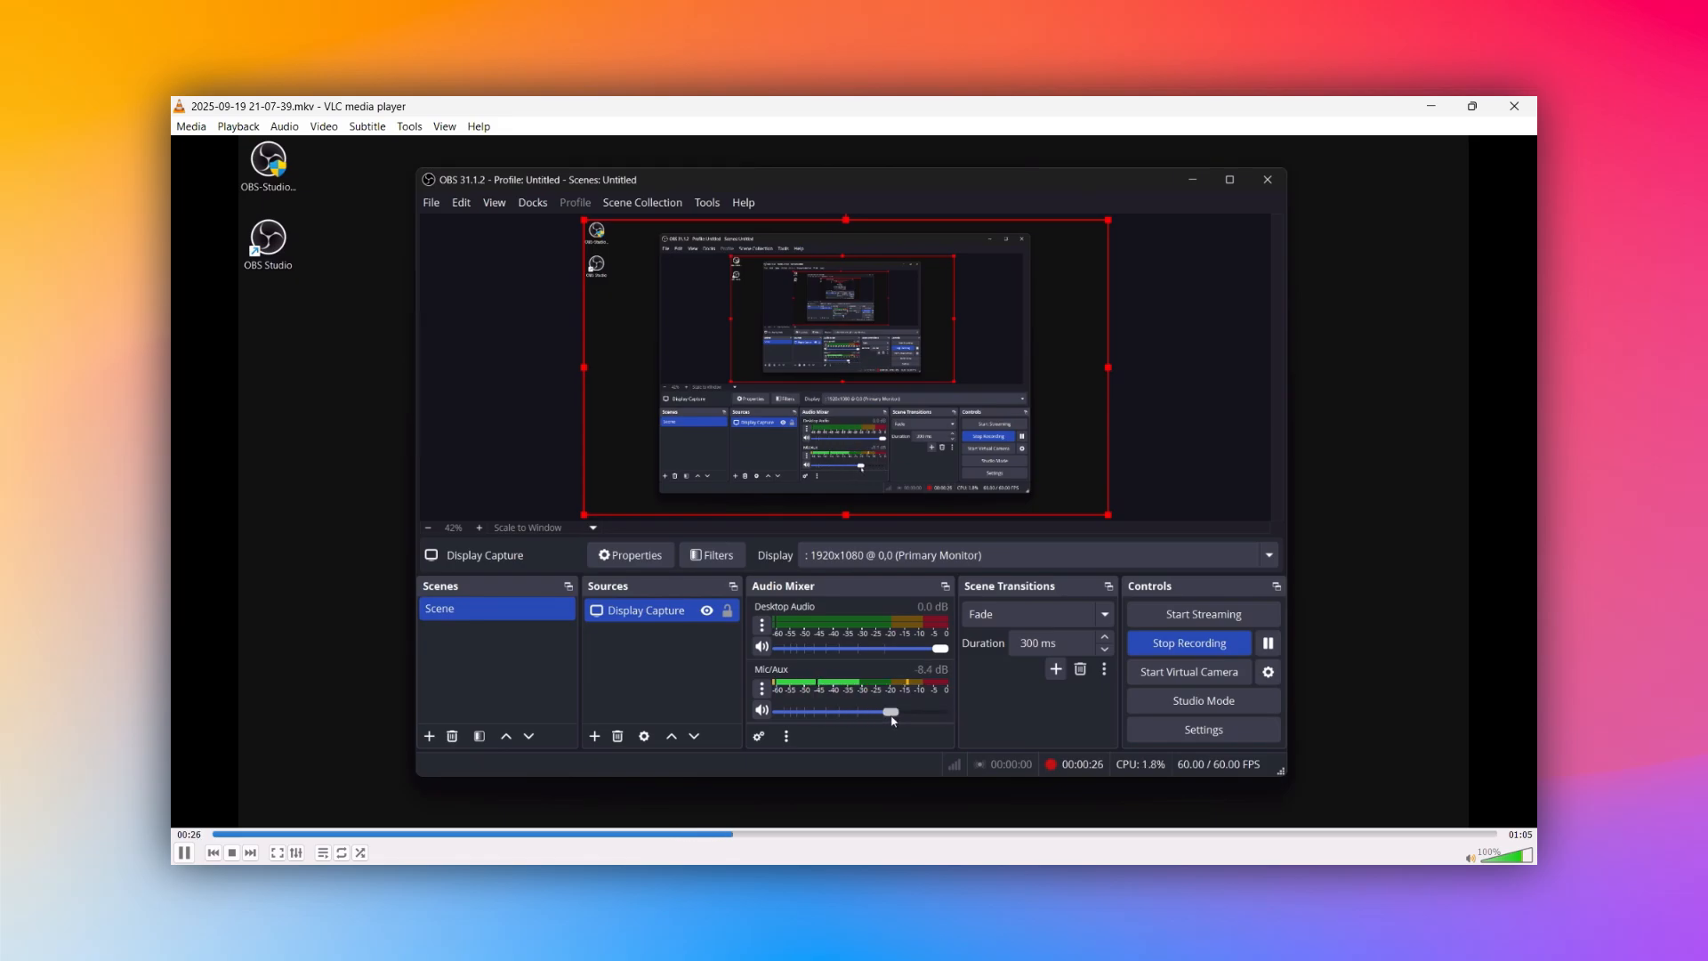